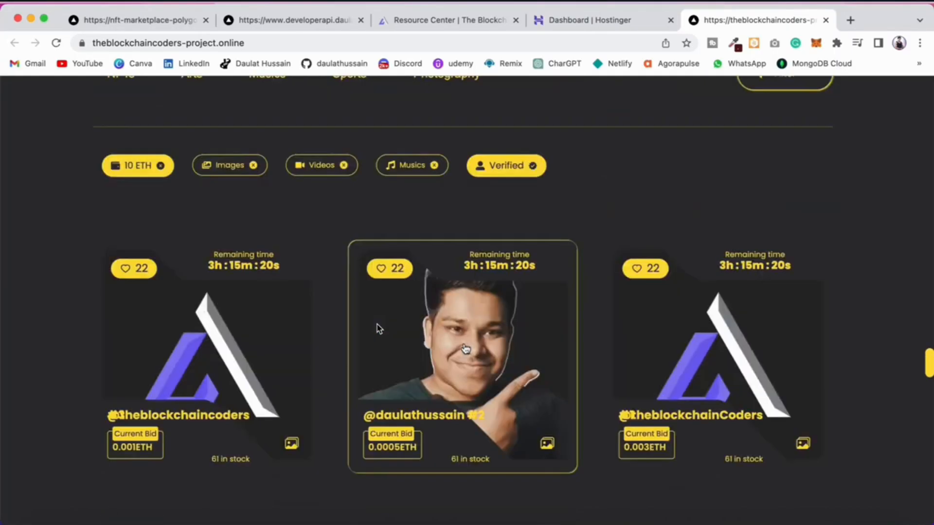
From the author page, resell the pointing-portrait NFT at price 0.000 and confirm in MetaMask.
left_click(816, 43)
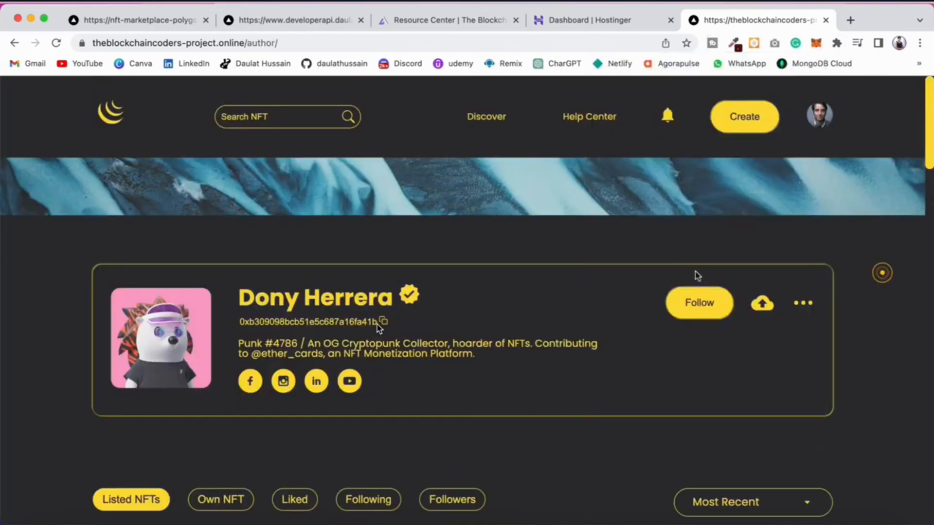
scroll("down", 3)
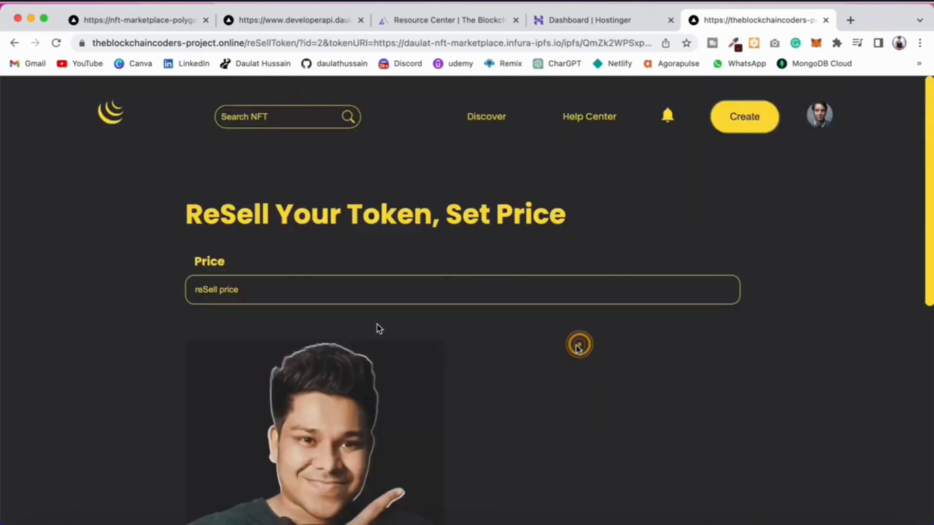
type("0.000")
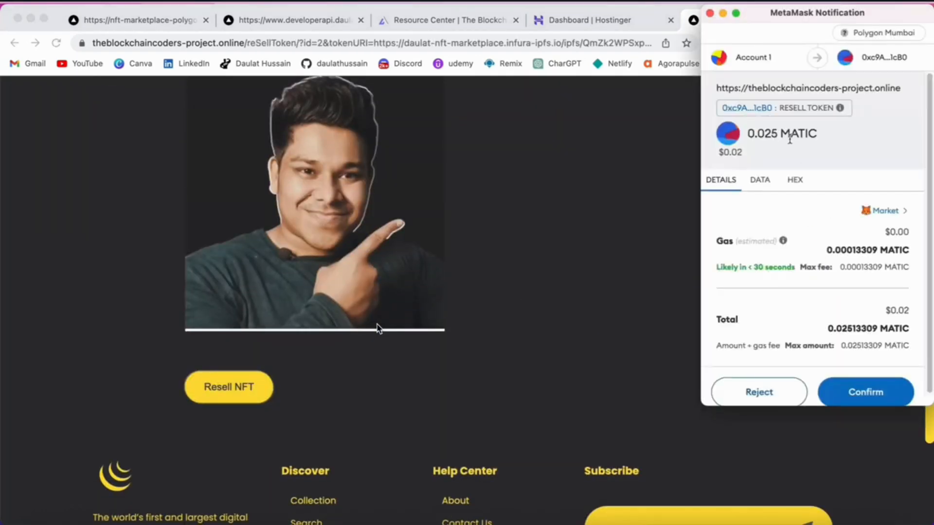
left_click(865, 392)
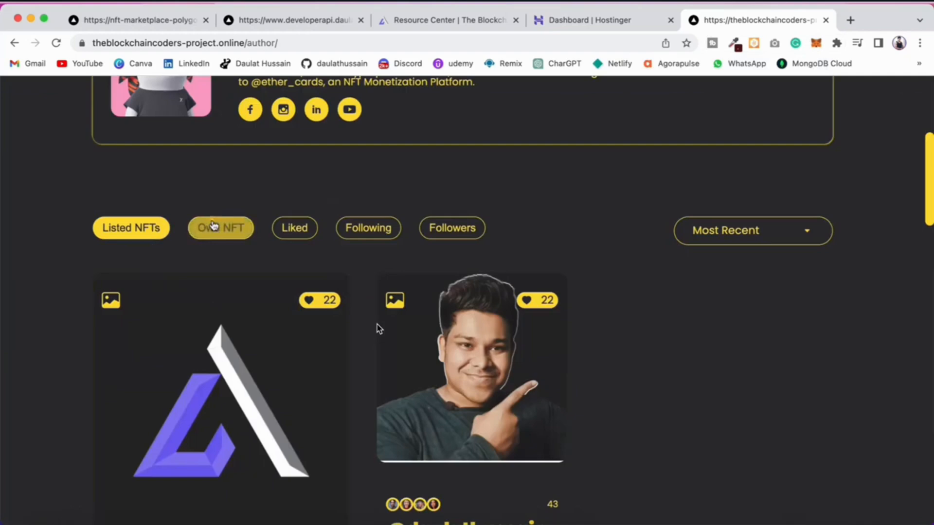
scroll("up", 3)
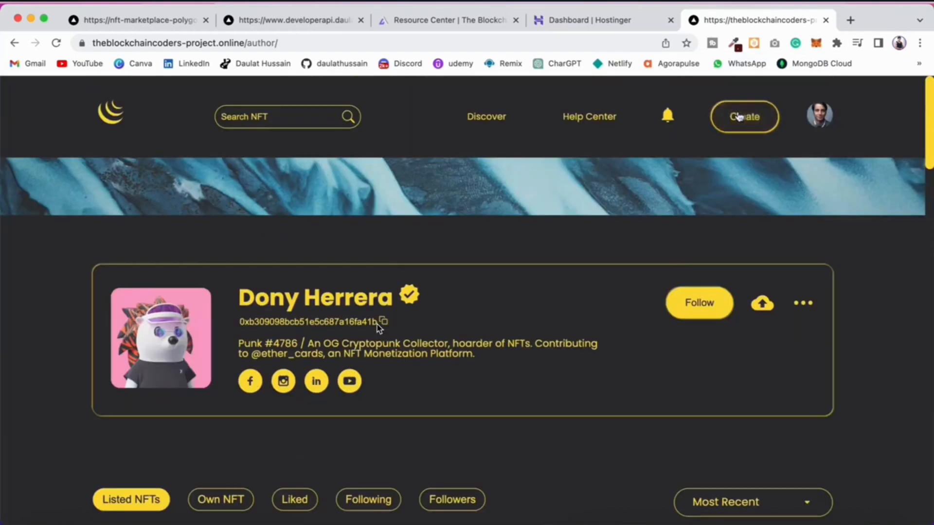
left_click(601, 19)
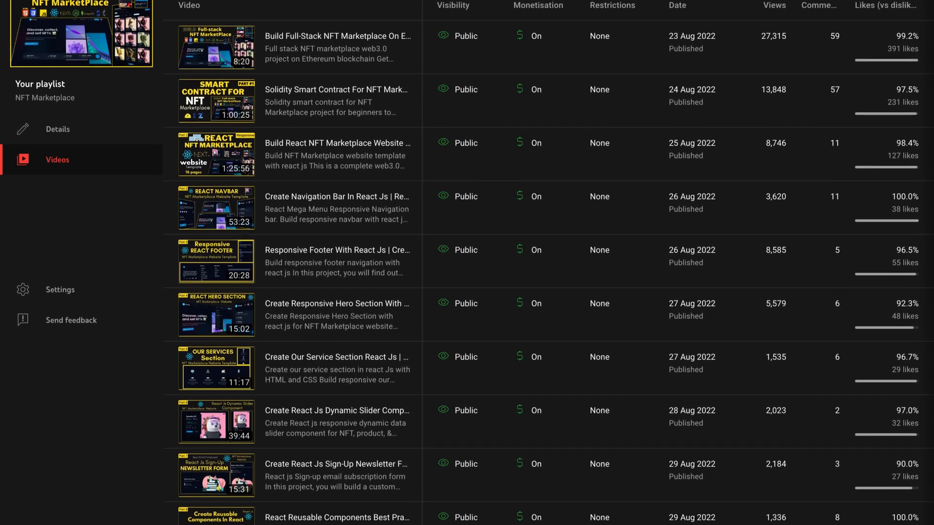
scroll("down", 3)
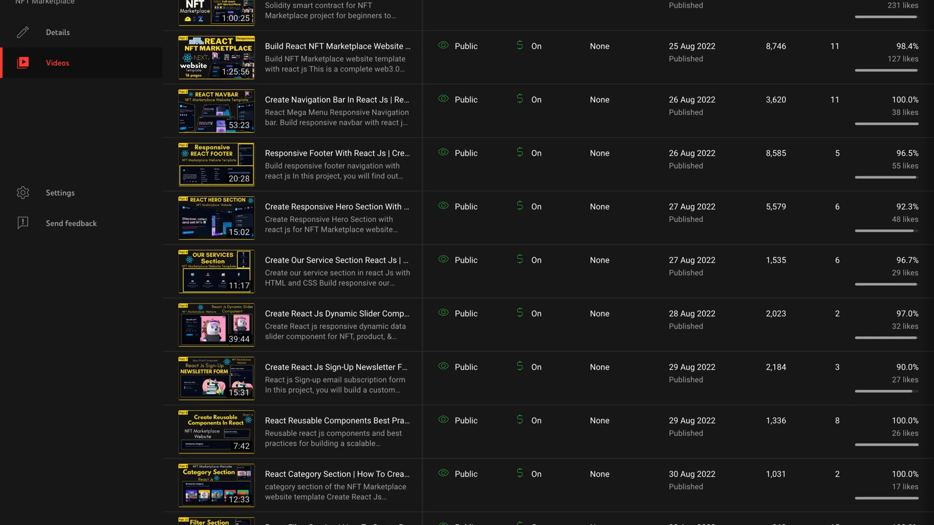
scroll("down", 3)
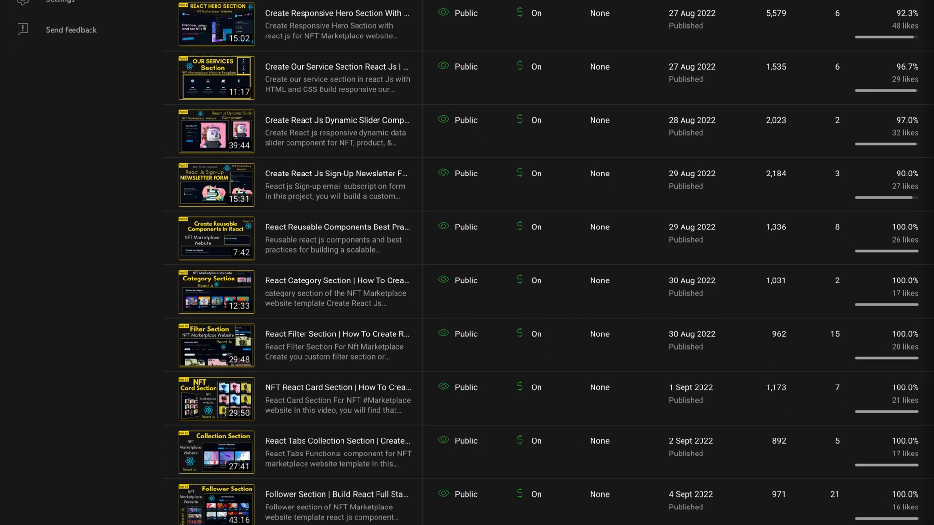
scroll("down", 3)
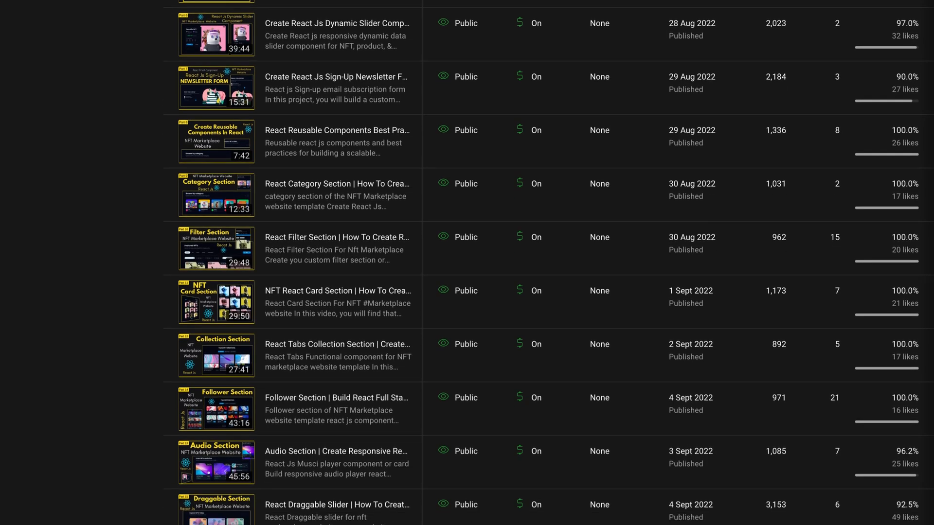
scroll("down", 3)
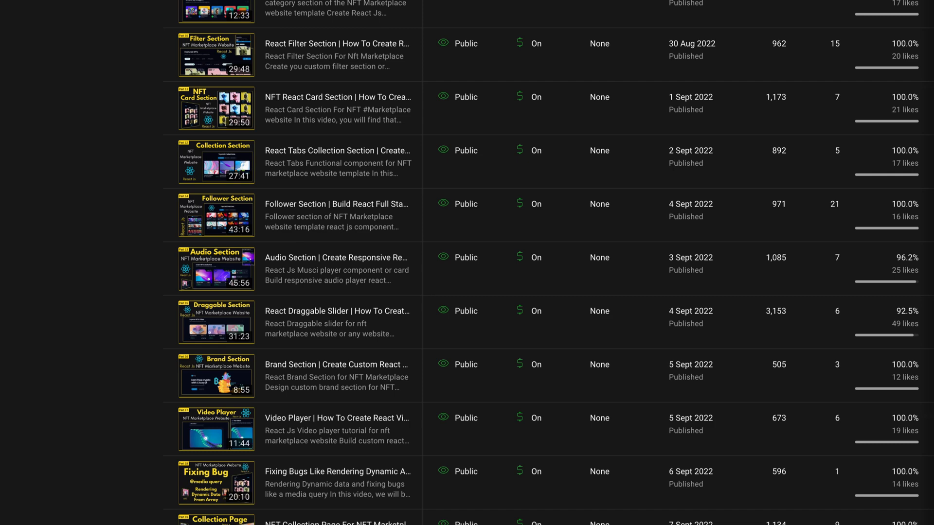
scroll("down", 3)
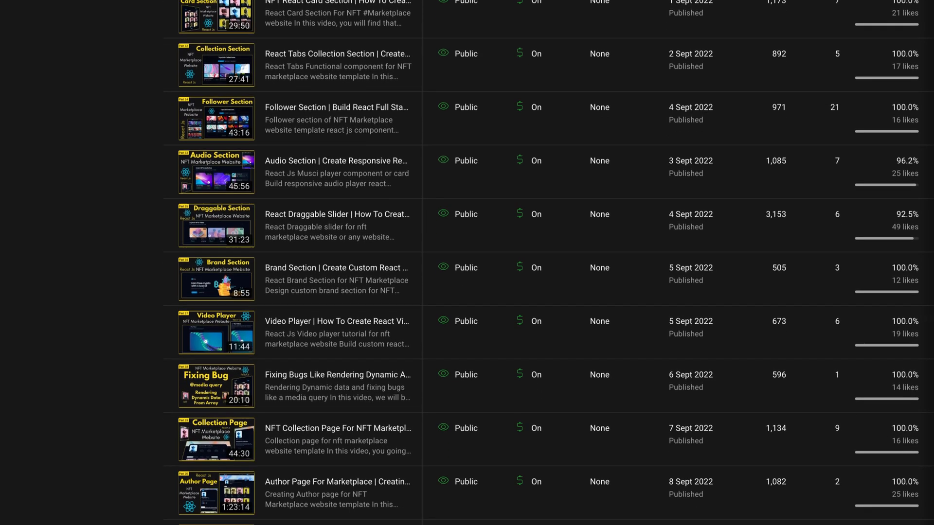
scroll("down", 3)
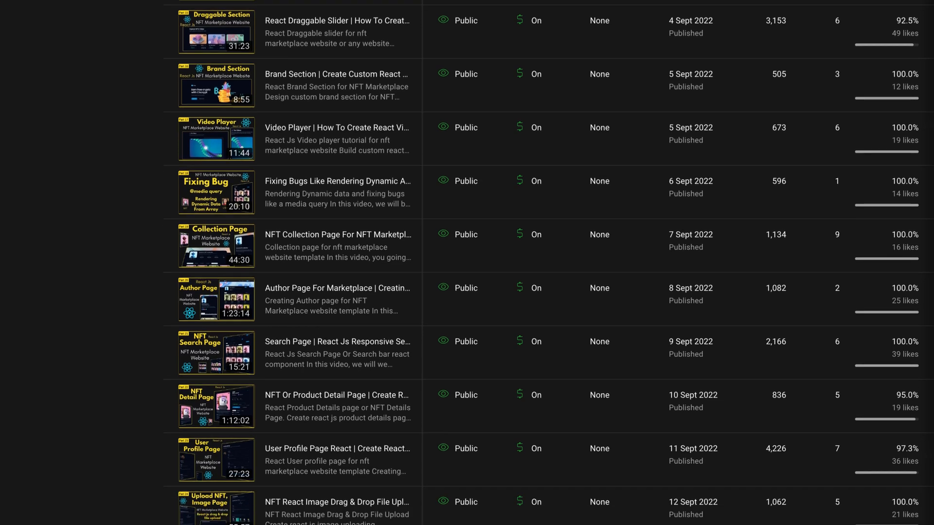
scroll("down", 3)
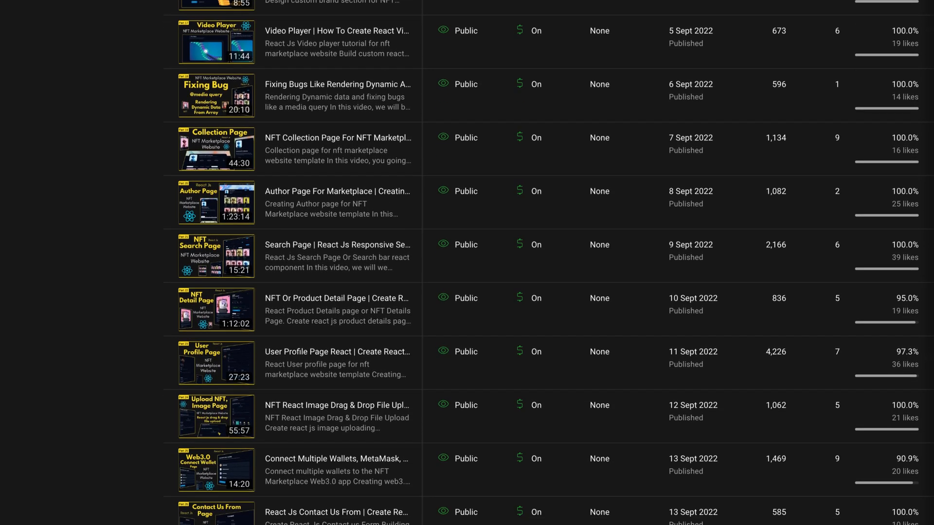
scroll("down", 3)
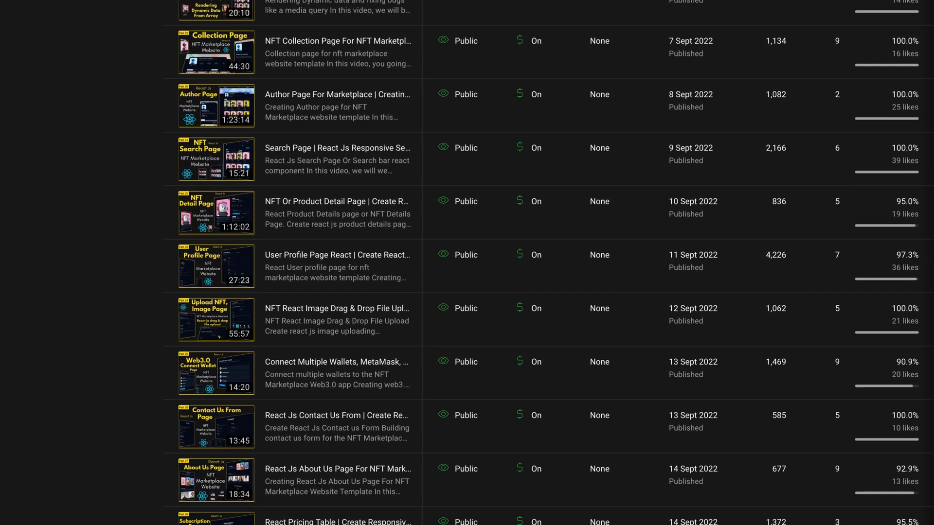
scroll("down", 3)
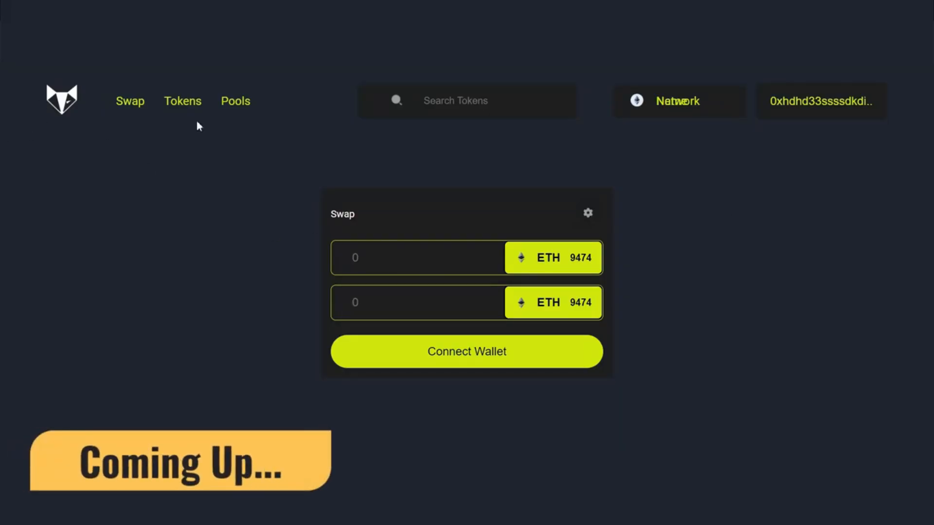
mouse_move(689, 128)
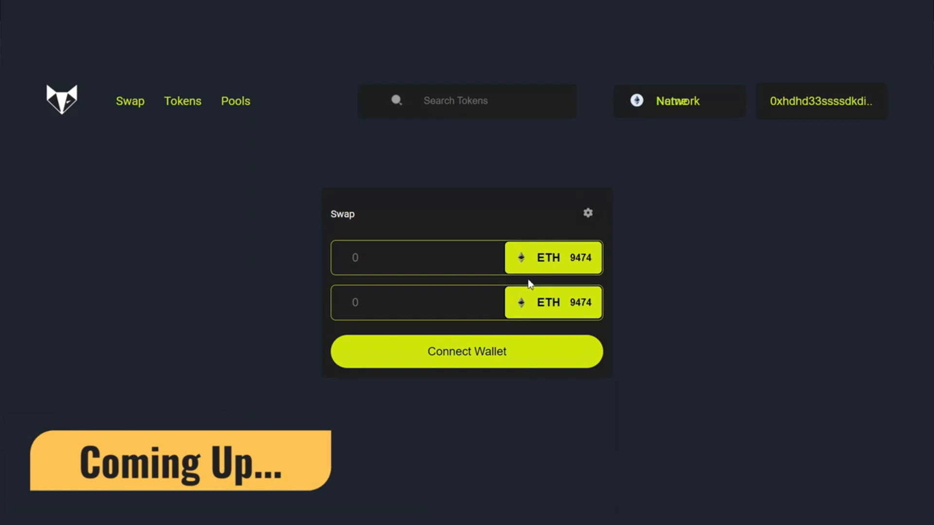
Replace ETH with DOG in the first swap field, then pick another token from the reopened list.
left_click(586, 213)
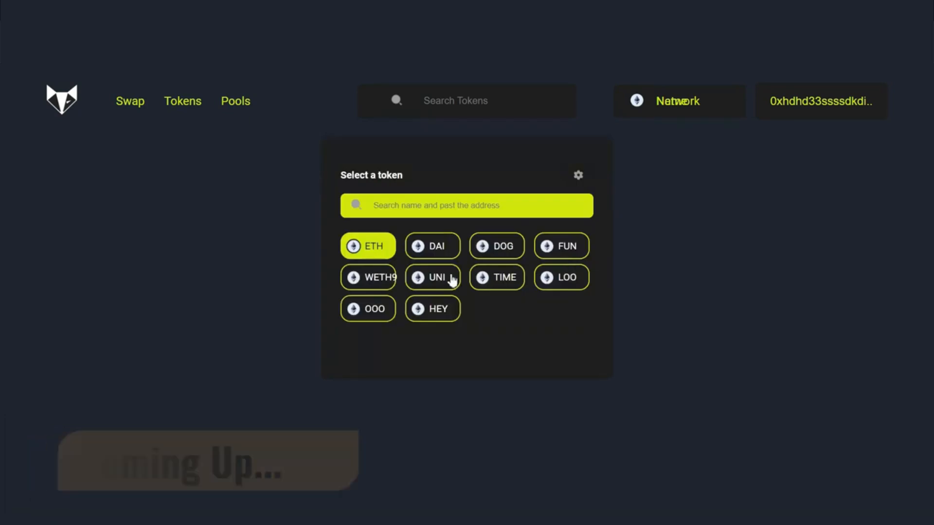
left_click(497, 246)
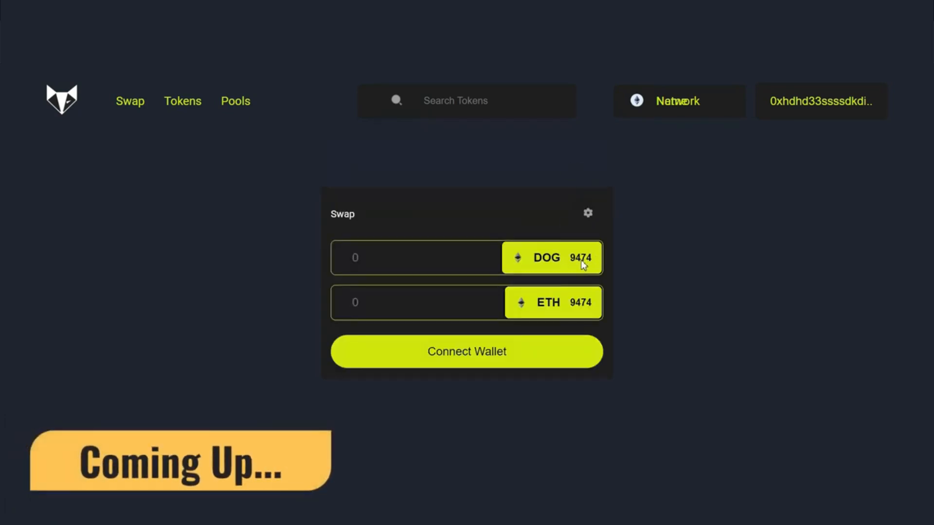
left_click(551, 258)
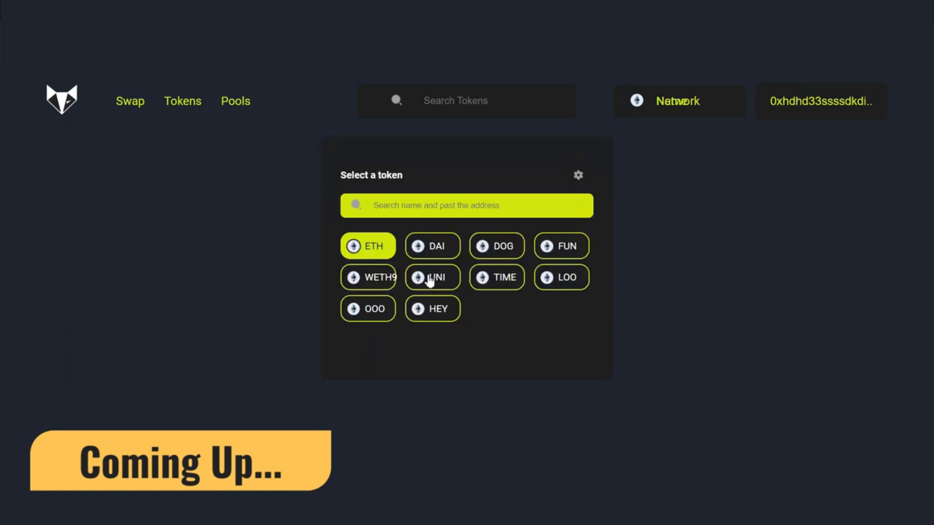
left_click(431, 276)
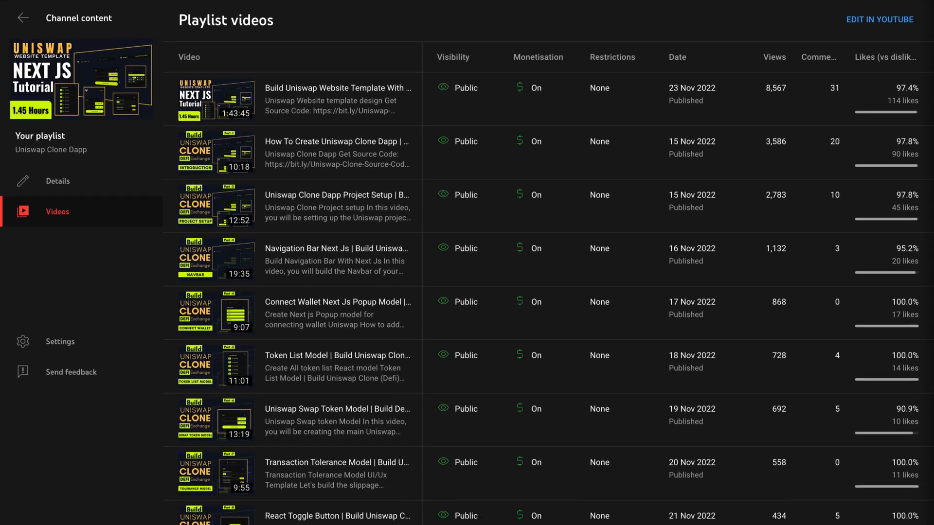
scroll("down", 3)
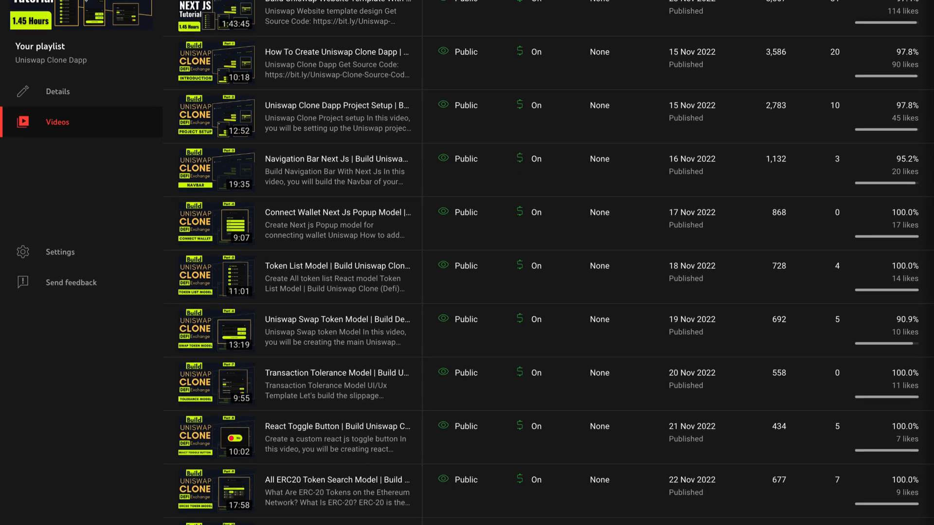
scroll("down", 3)
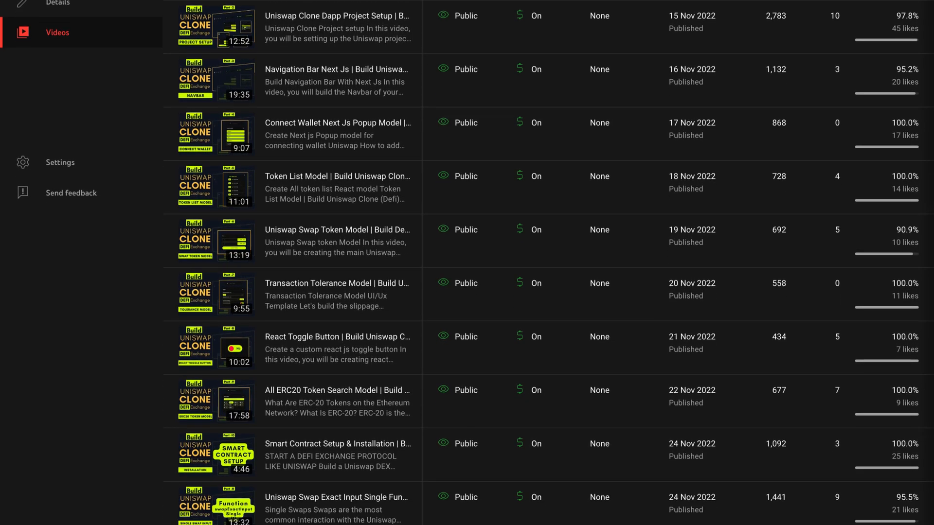
scroll("down", 3)
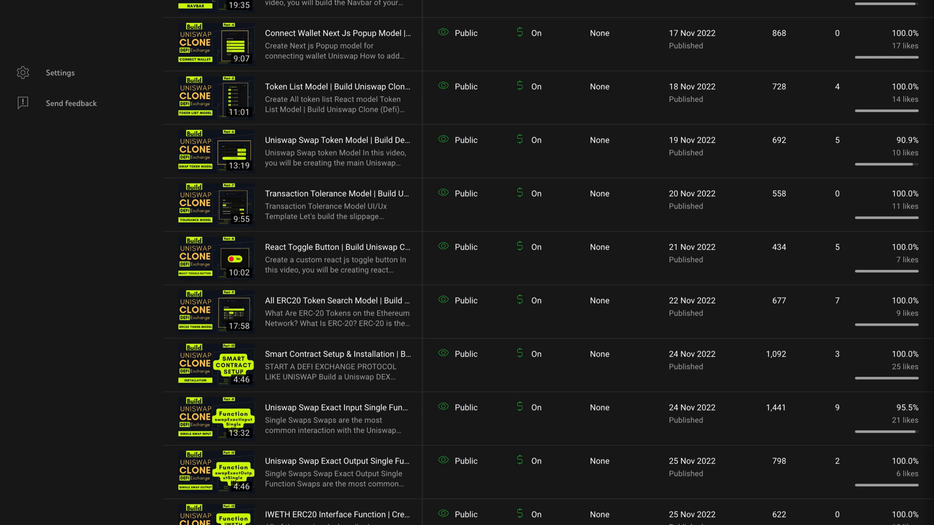
scroll("down", 3)
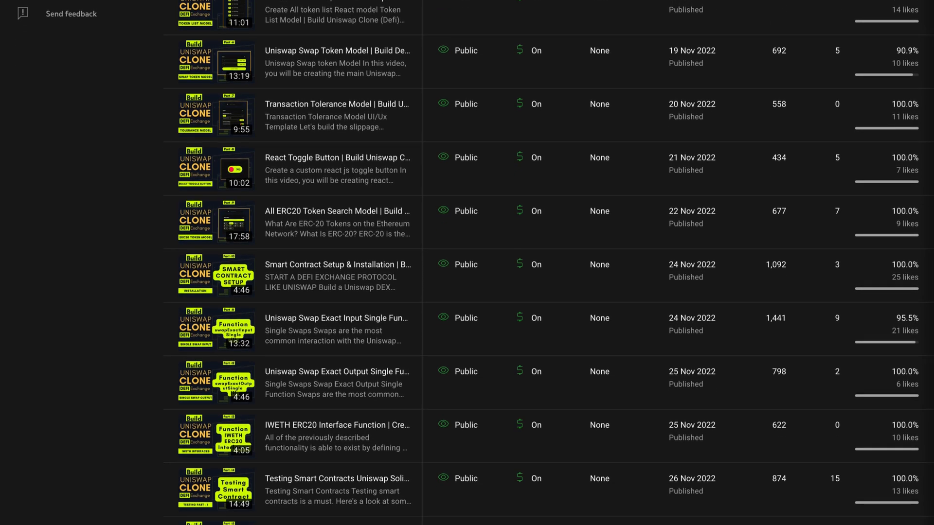
scroll("down", 3)
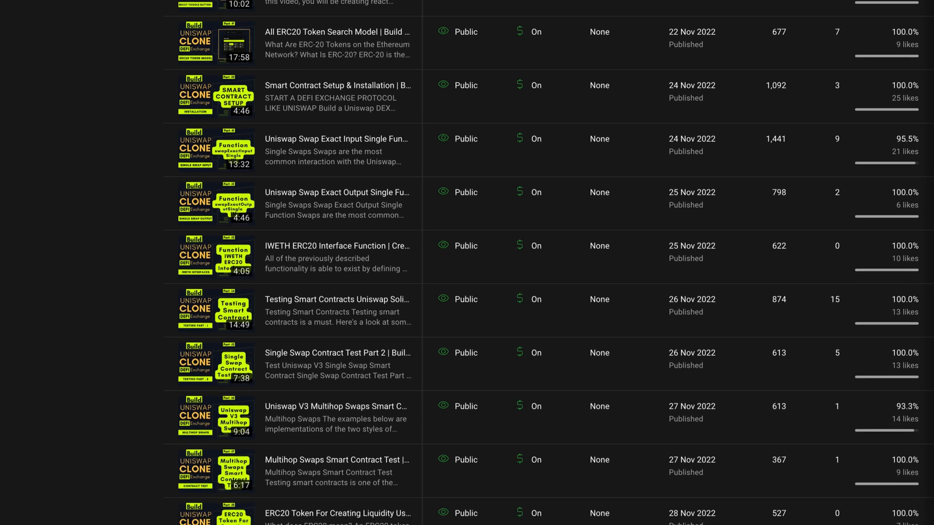
scroll("down", 3)
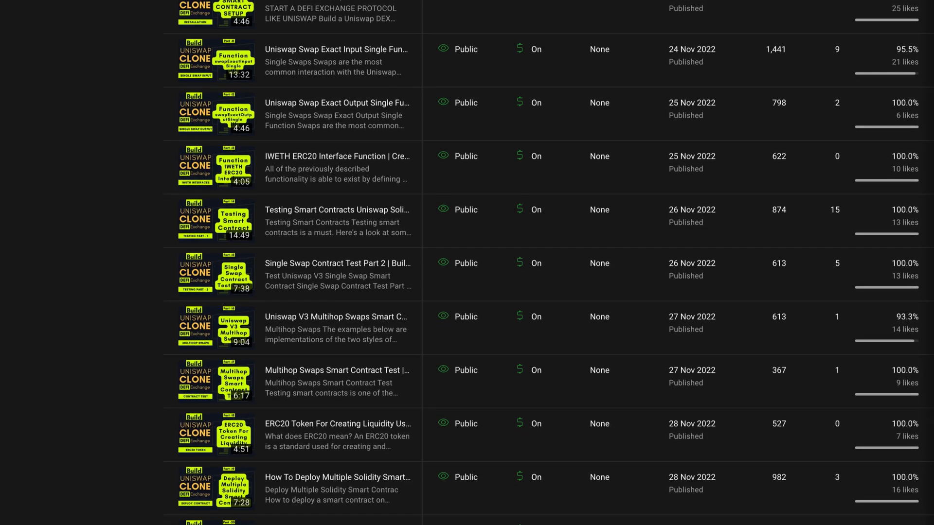
scroll("down", 3)
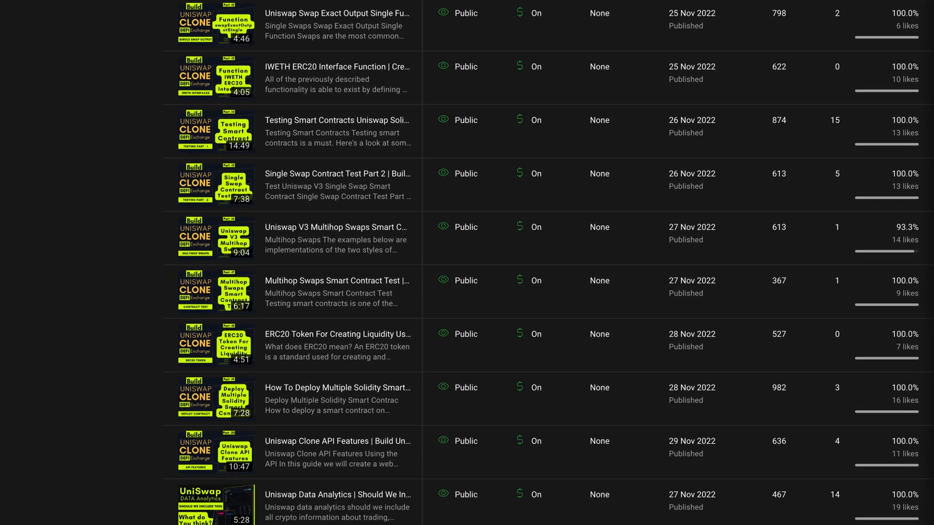
scroll("down", 3)
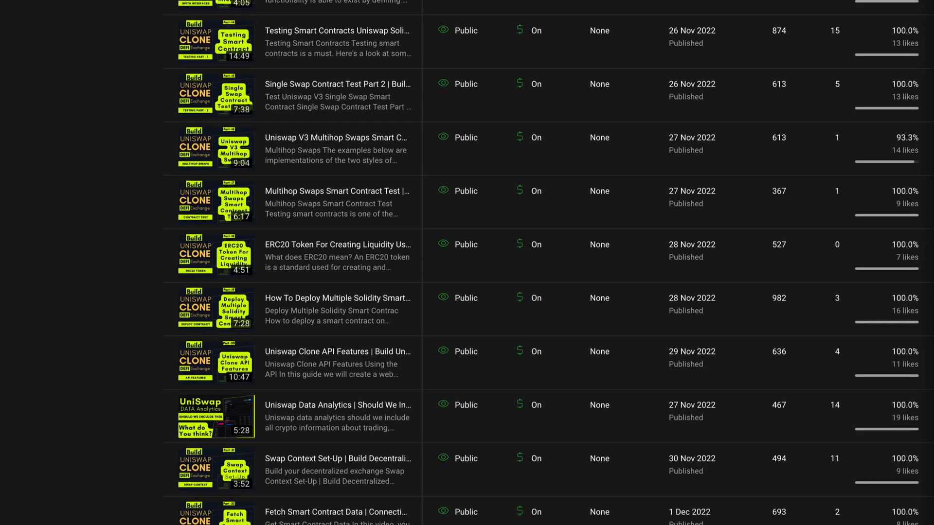
scroll("down", 3)
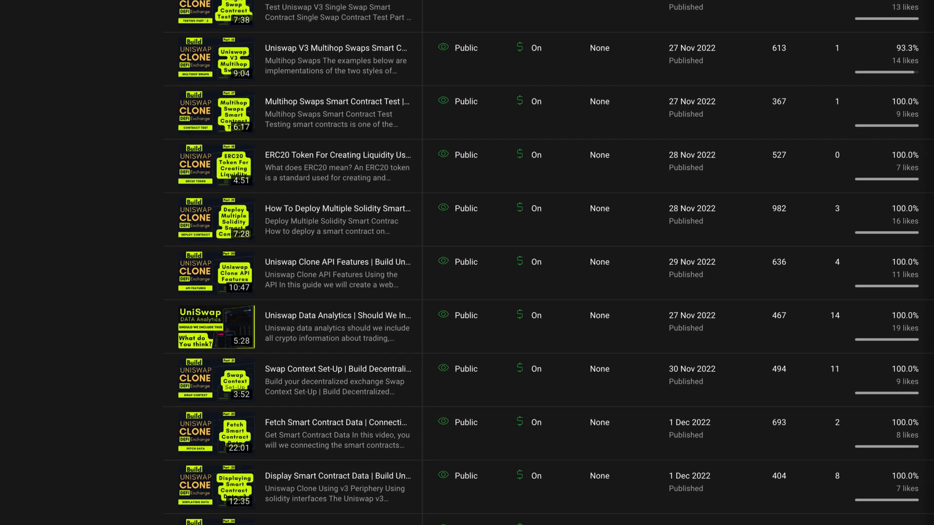
scroll("down", 3)
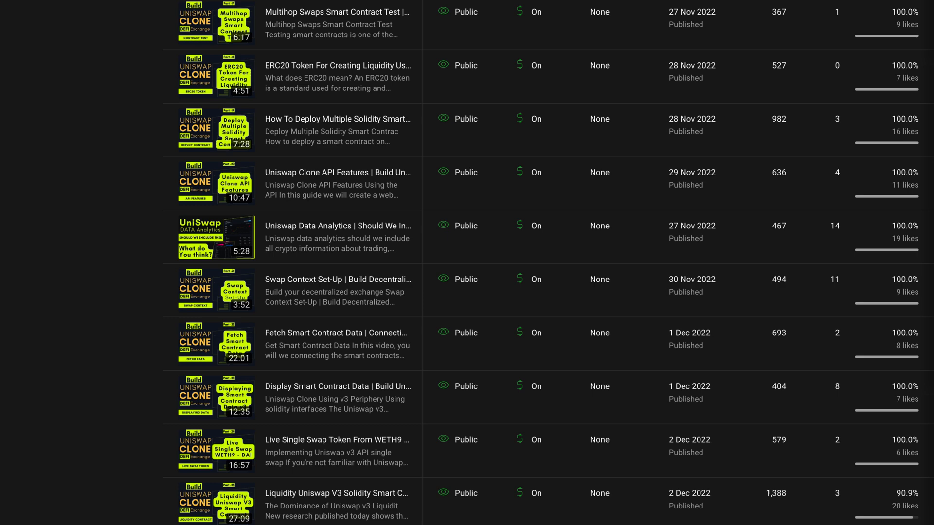
scroll("down", 3)
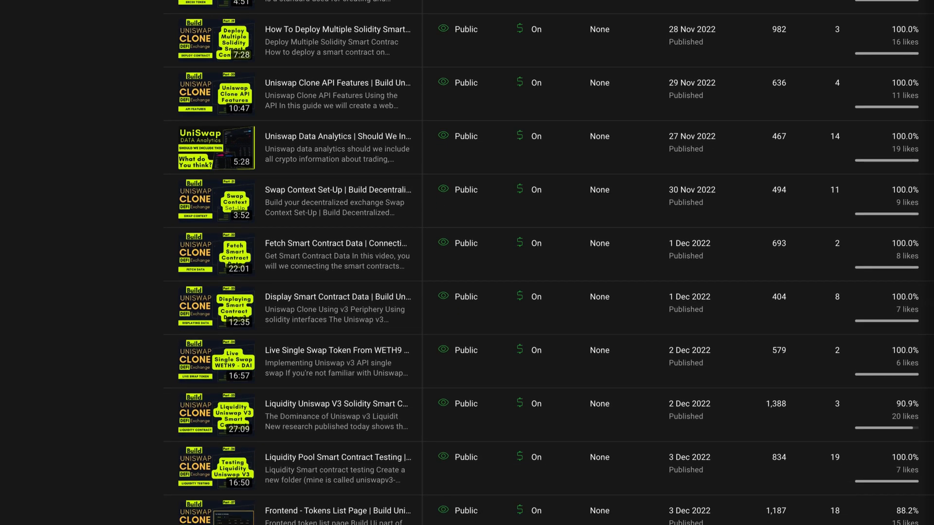
scroll("down", 3)
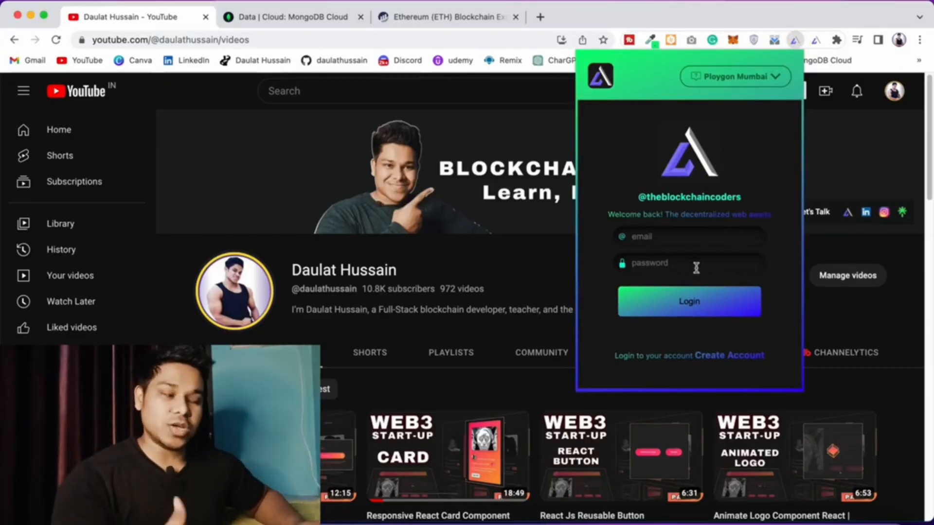
left_click(729, 355)
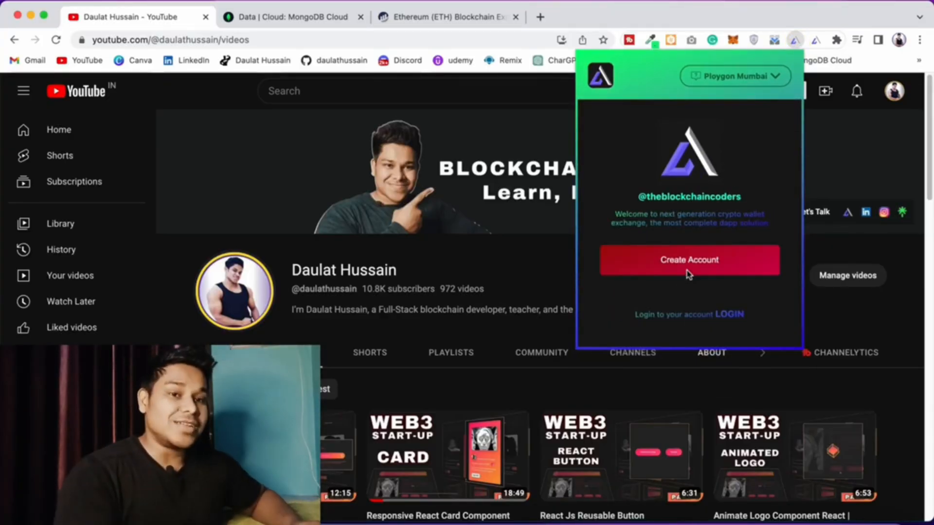
left_click(727, 314)
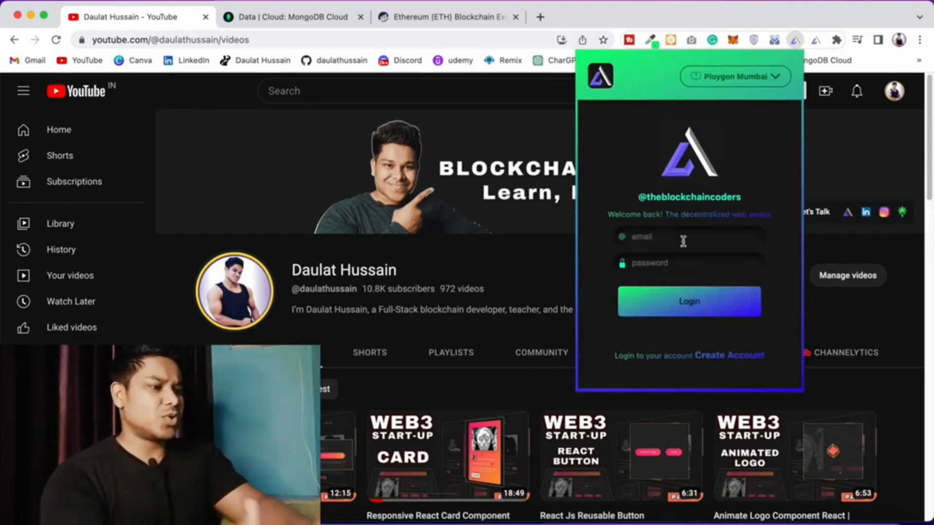
left_click(688, 301)
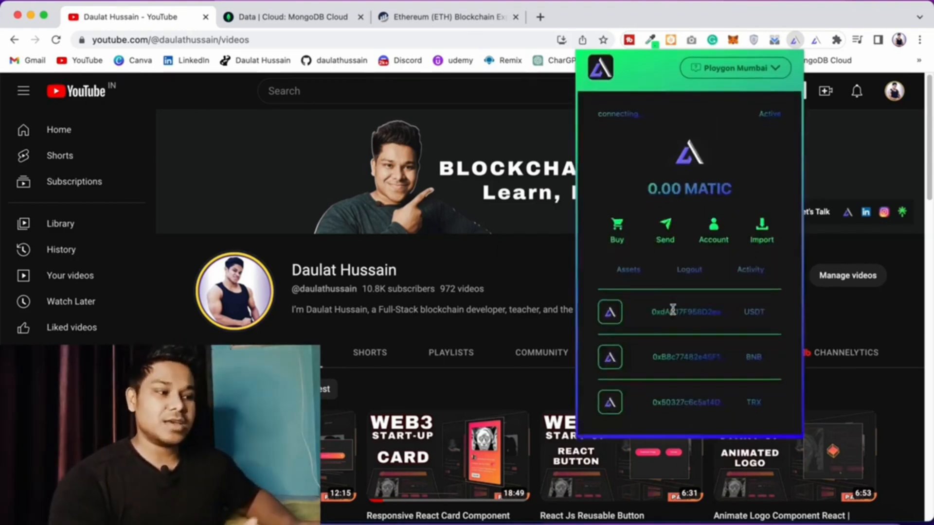
left_click(665, 229)
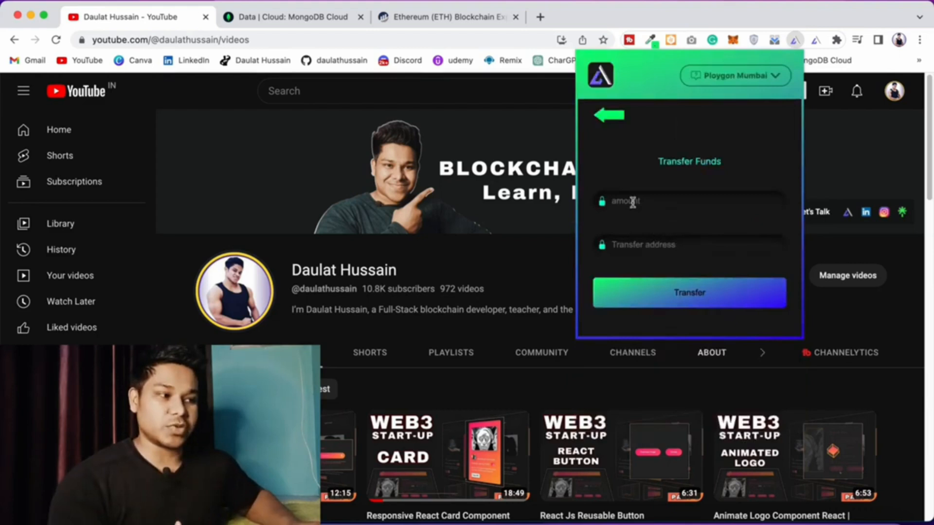
left_click(608, 116)
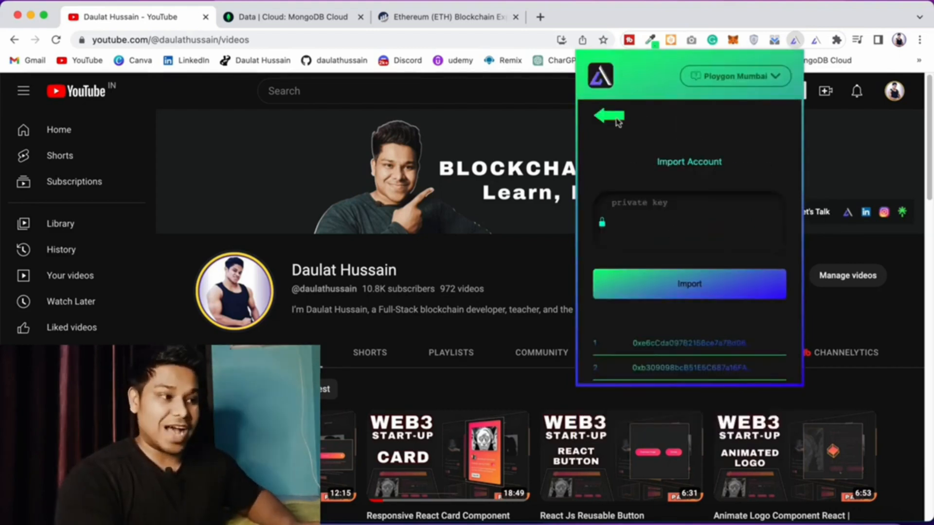
mouse_move(677, 307)
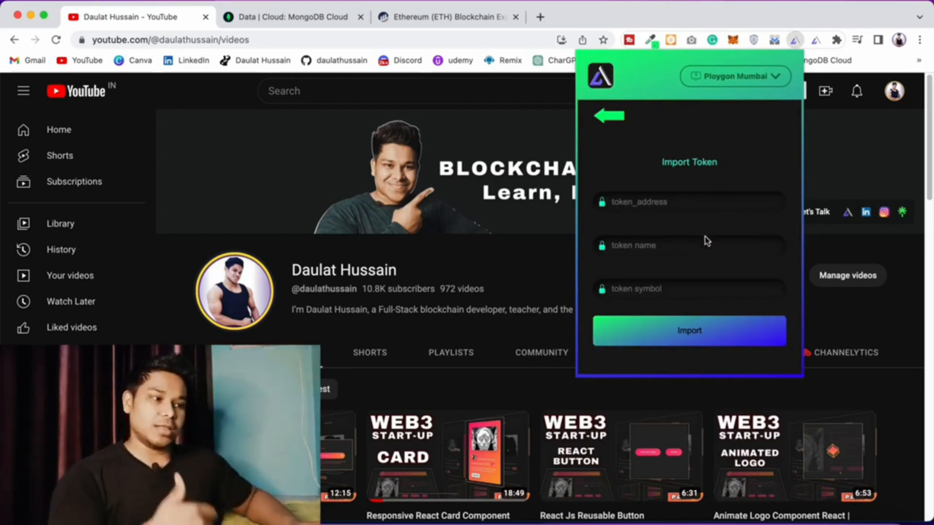
left_click(607, 116)
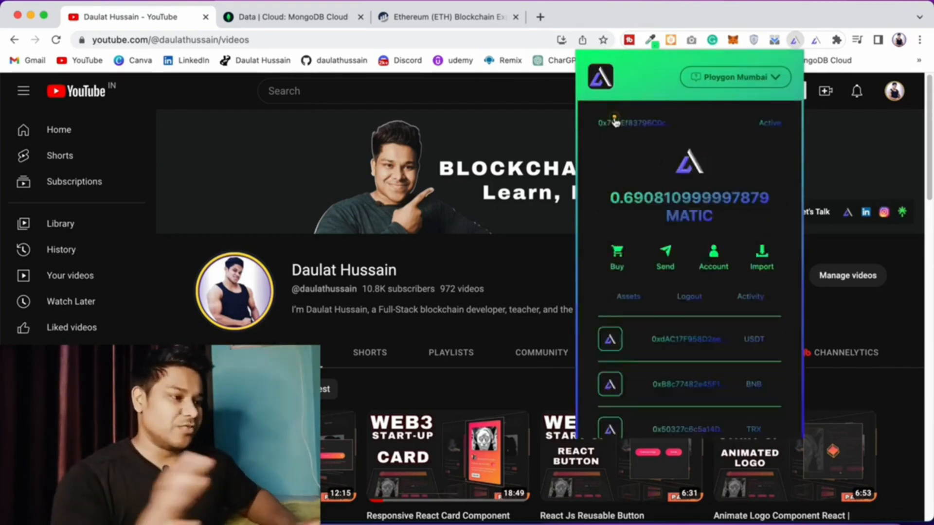
left_click(688, 297)
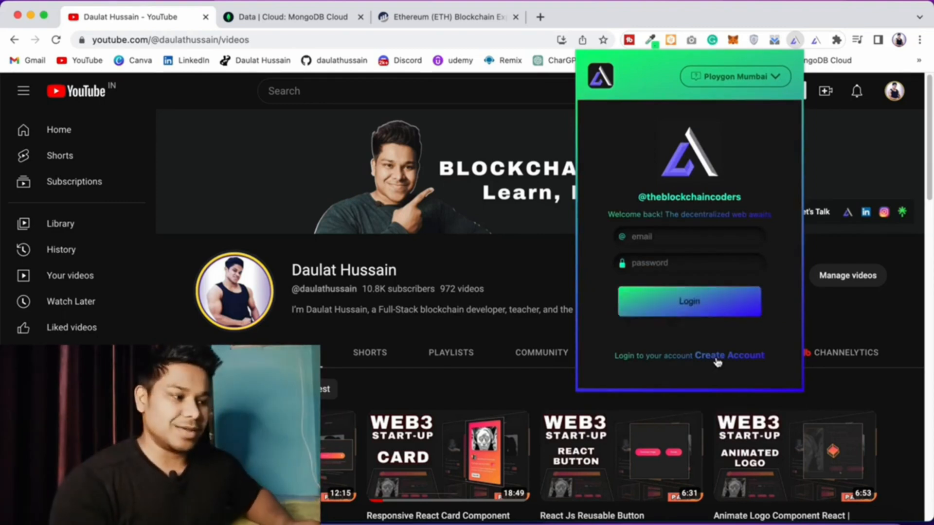
Sign up a new wallet account with name 'Shaoib' and email 'bhai@'.
left_click(729, 355)
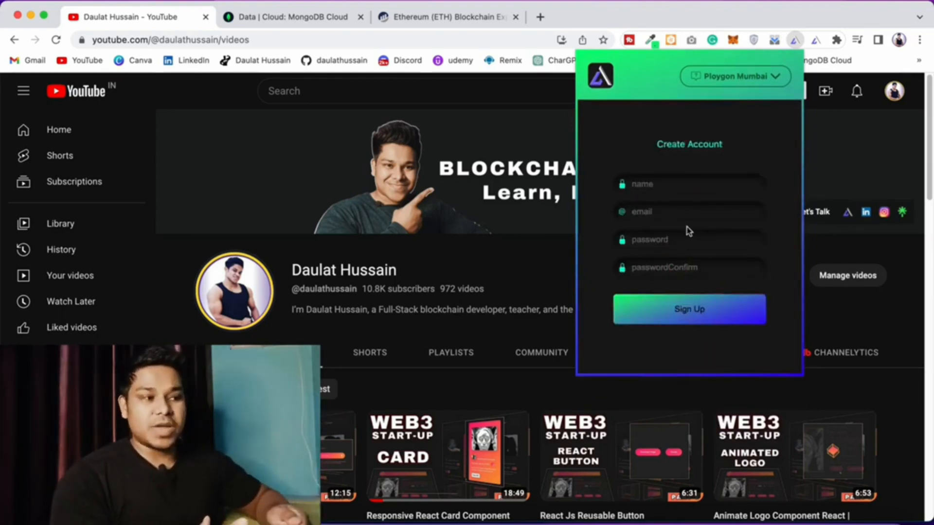
type("Shaoib")
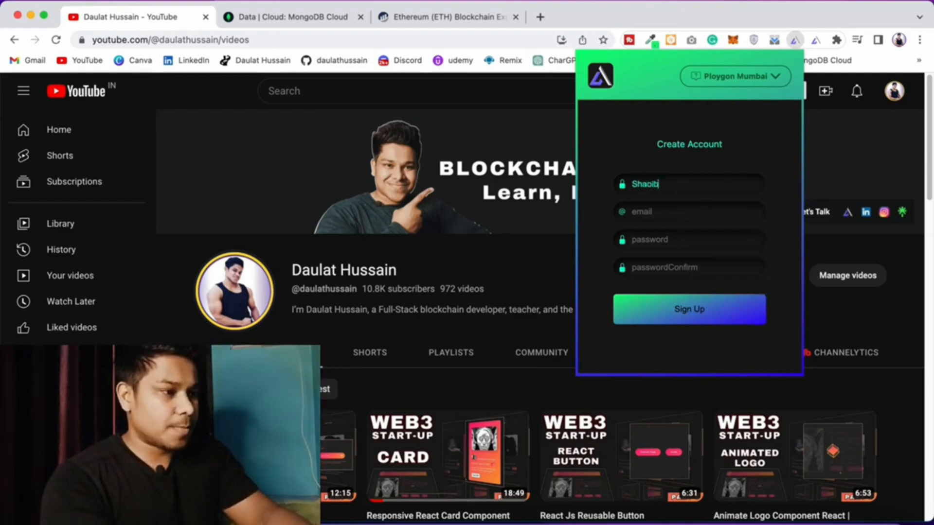
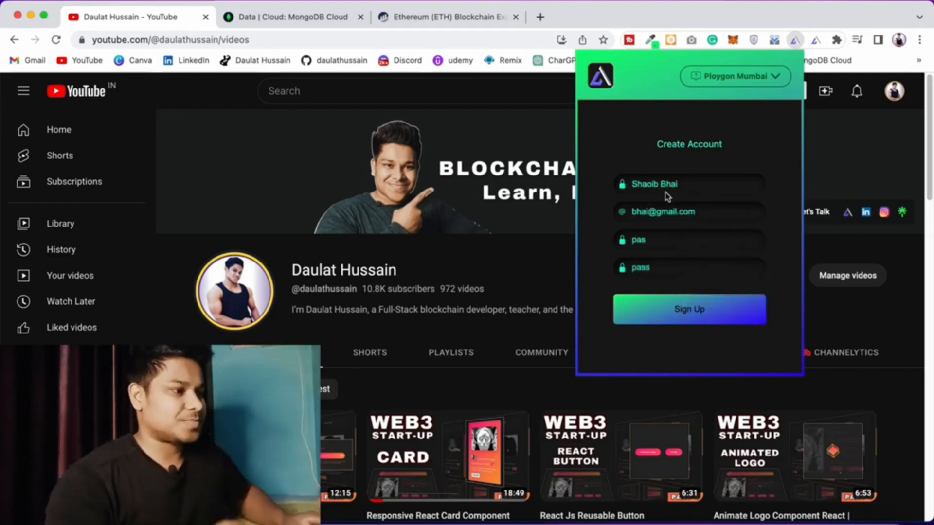
left_click(689, 309)
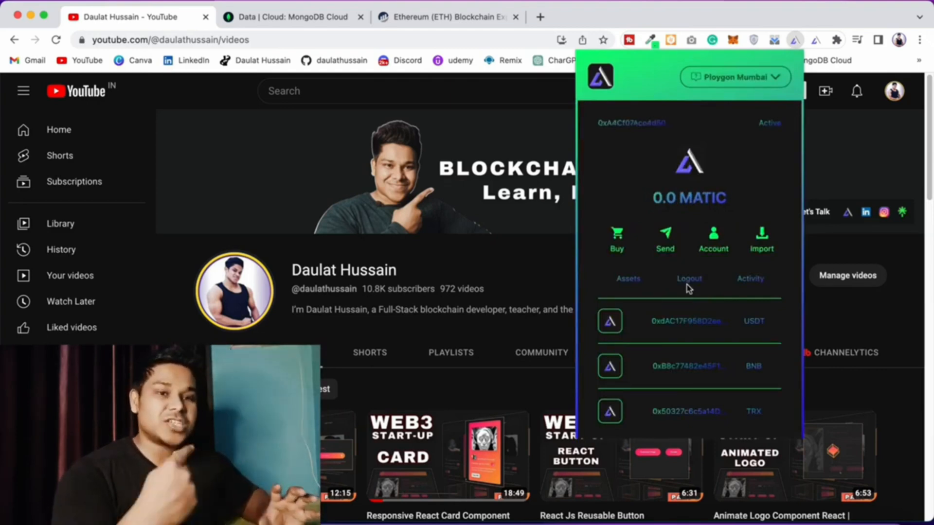
left_click(694, 17)
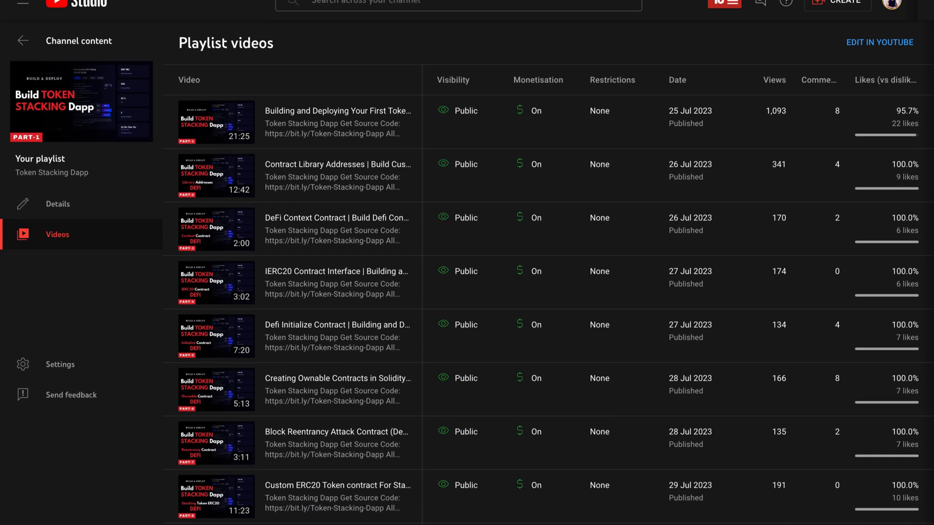
scroll("down", 3)
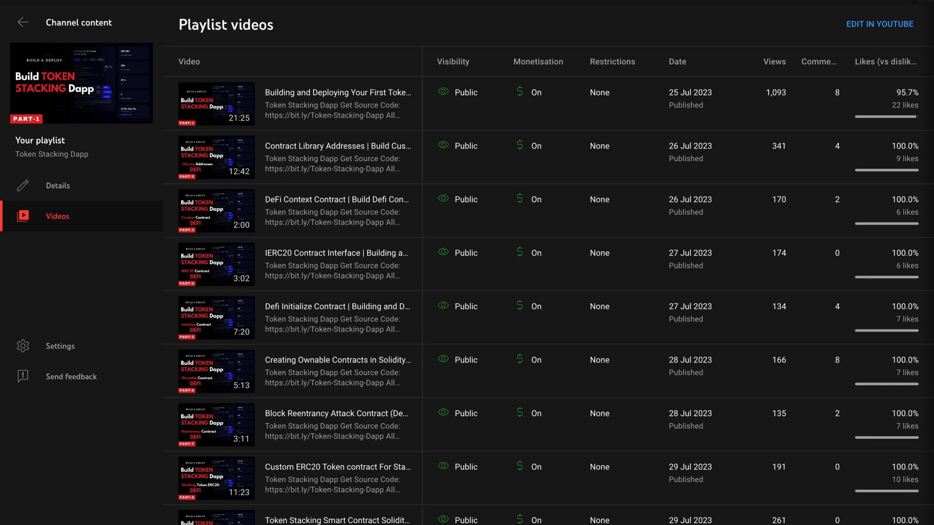
scroll("down", 3)
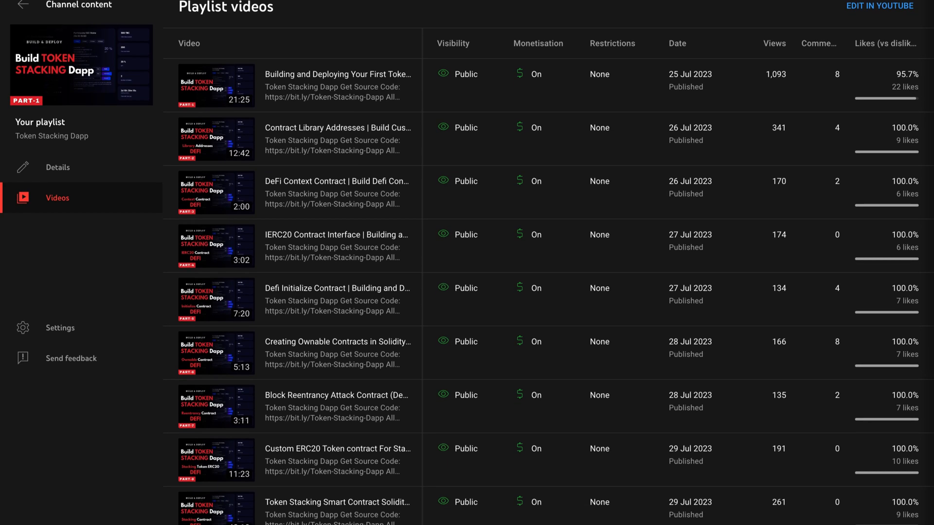
scroll("down", 3)
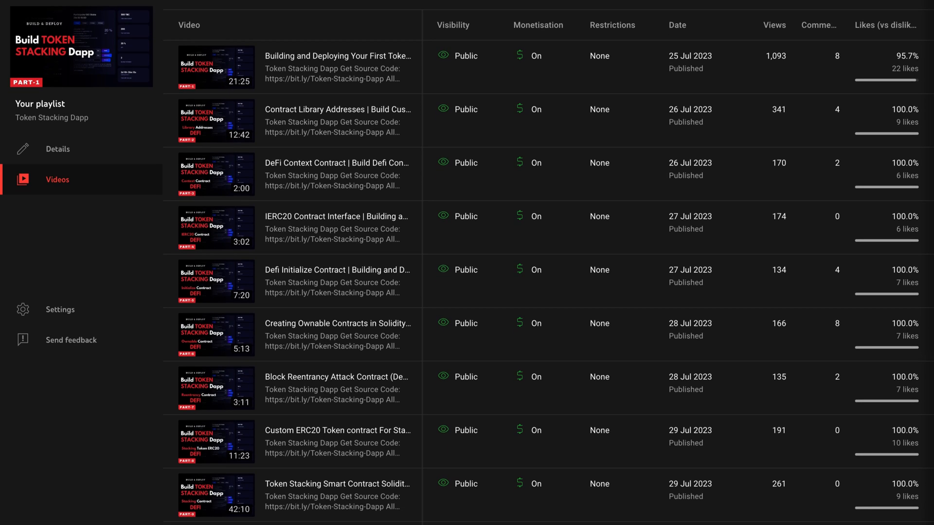
scroll("down", 3)
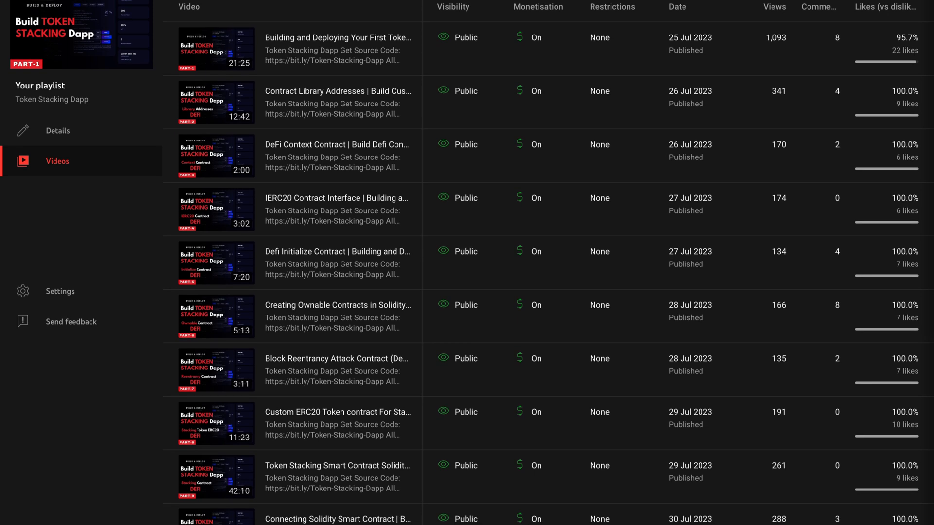
scroll("down", 3)
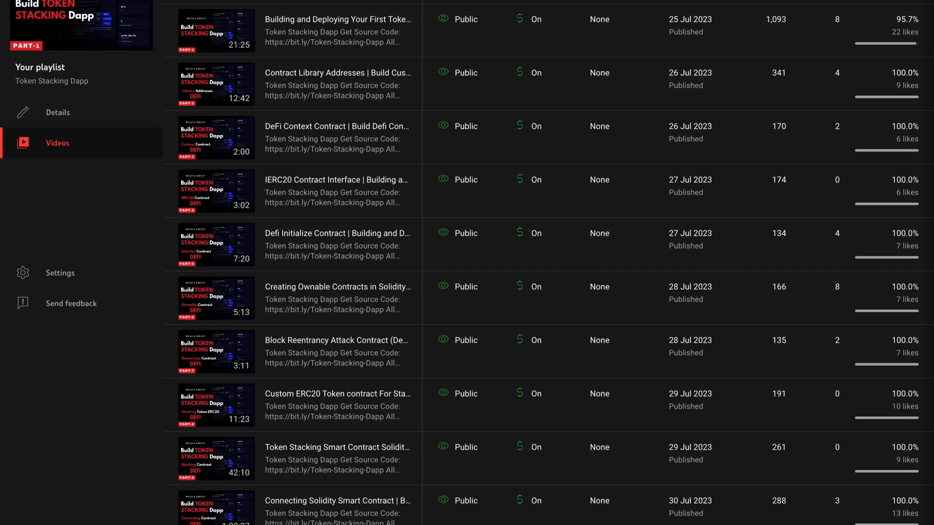
scroll("down", 3)
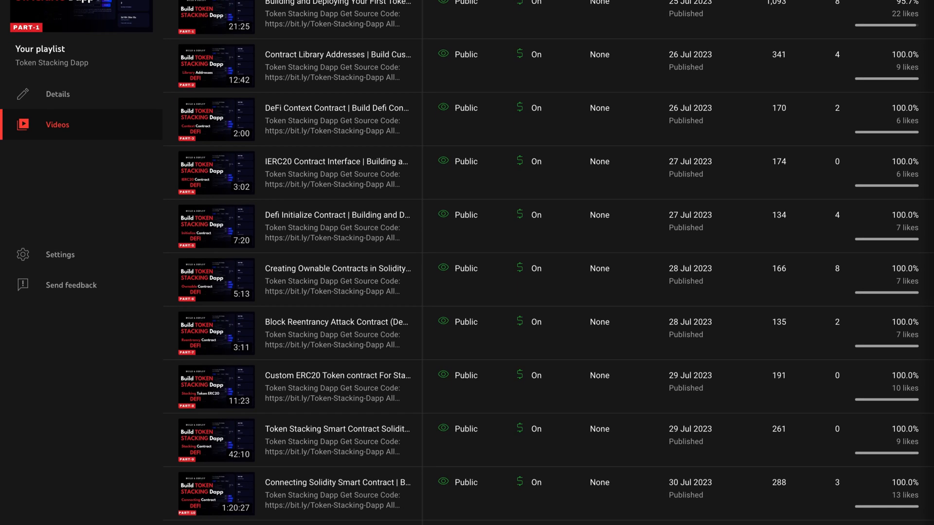
scroll("down", 3)
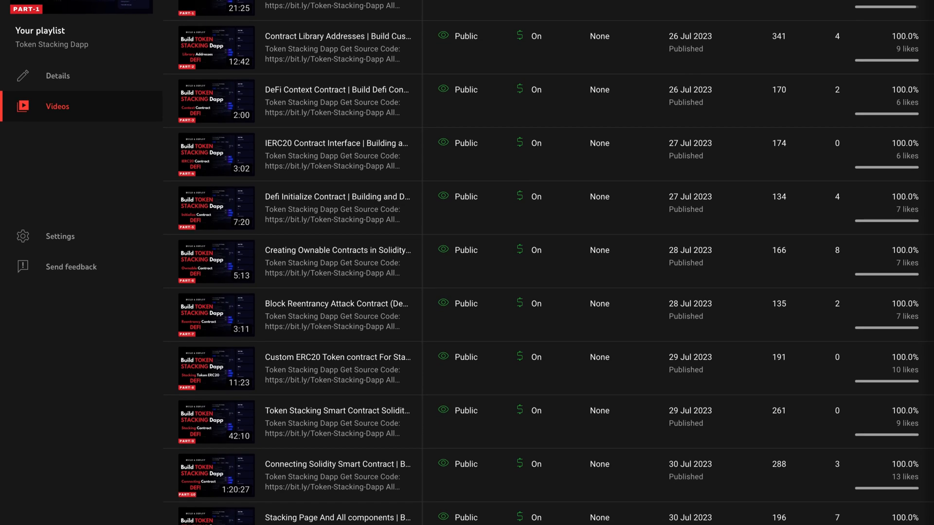
scroll("down", 3)
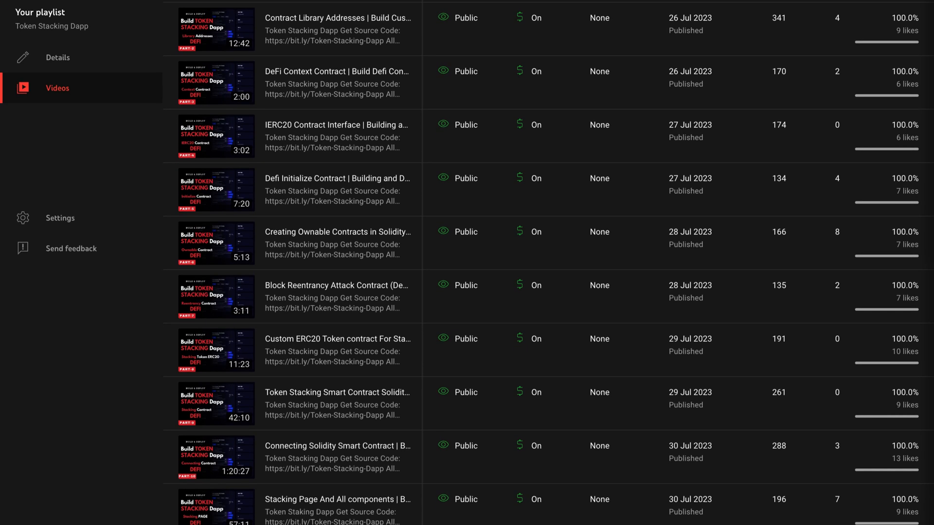
scroll("down", 3)
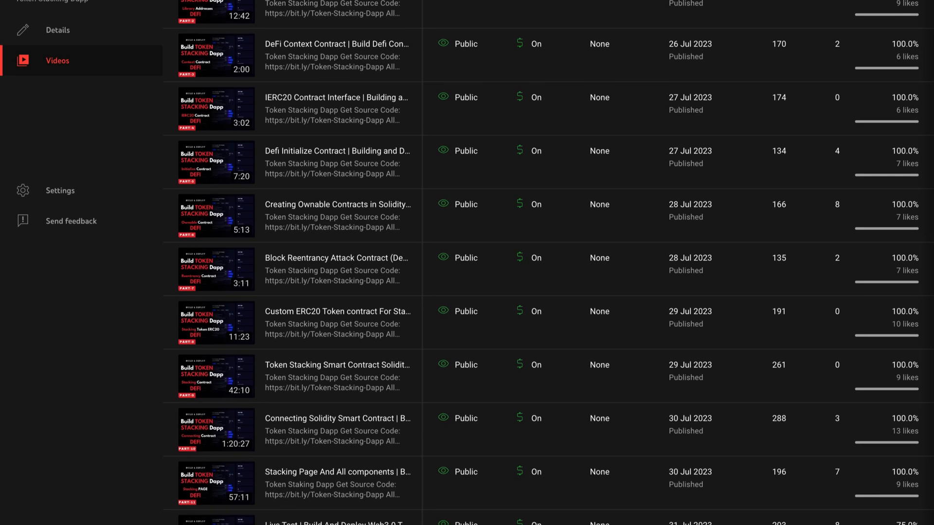
scroll("down", 3)
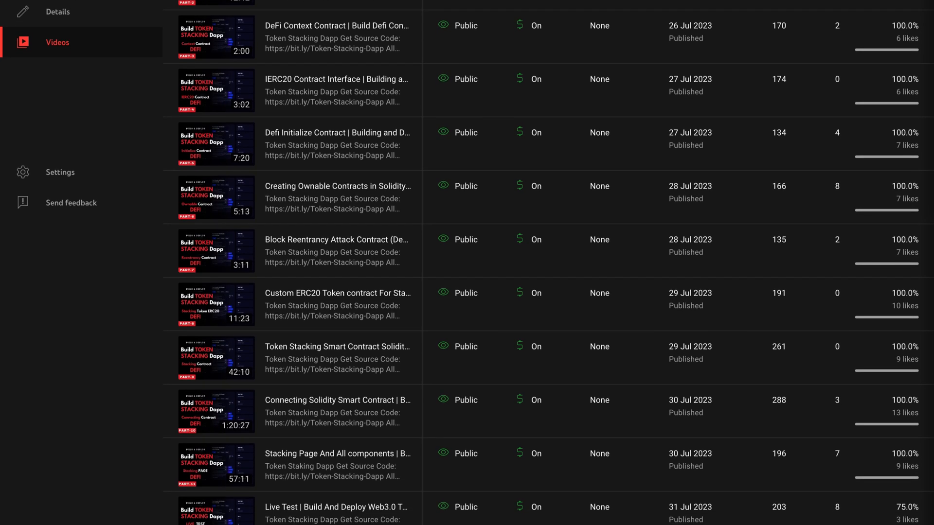
scroll("down", 3)
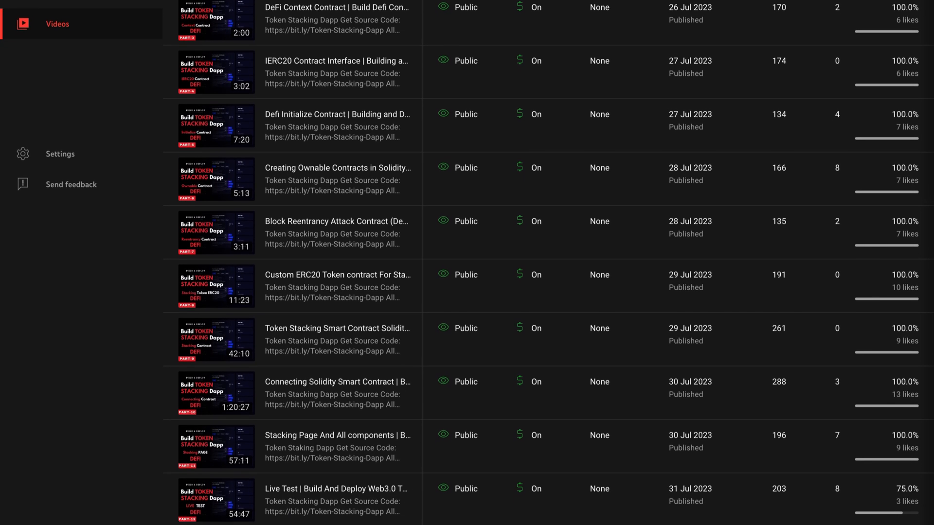
scroll("down", 3)
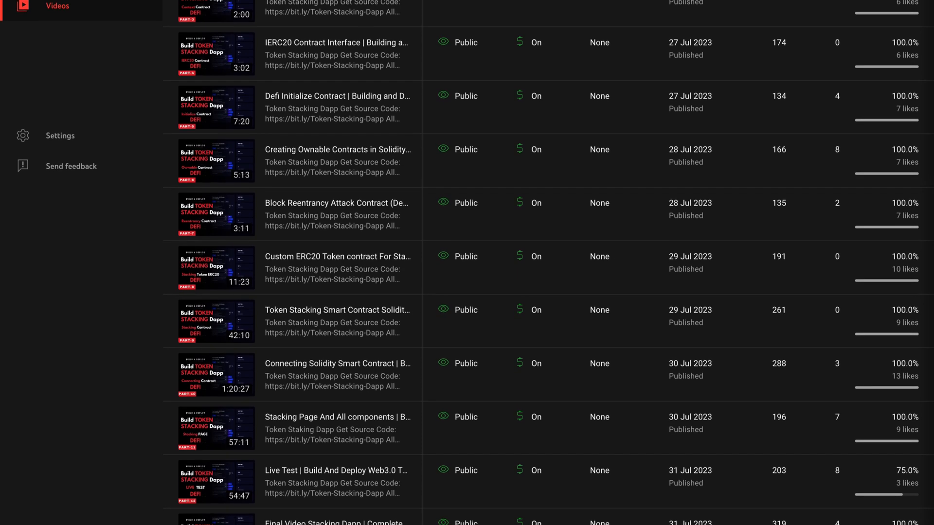
scroll("down", 3)
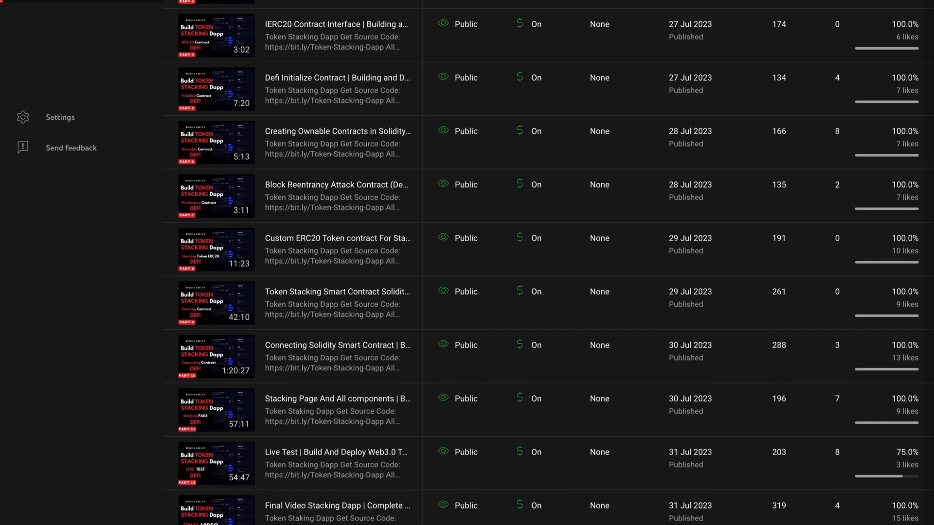
scroll("down", 3)
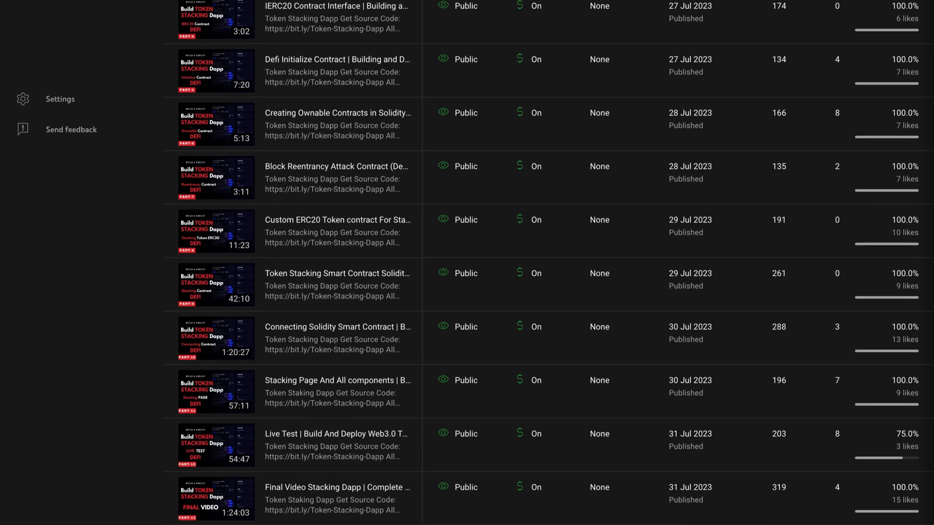
scroll("down", 3)
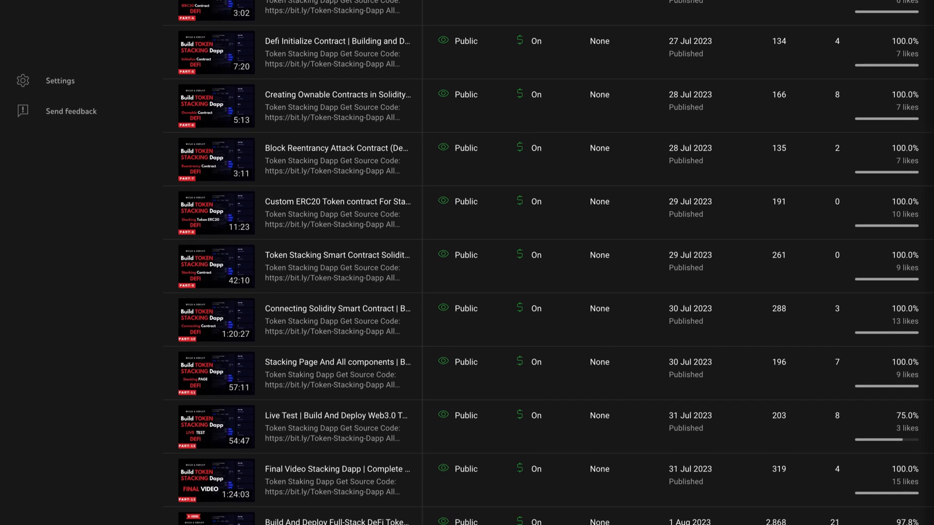
scroll("down", 3)
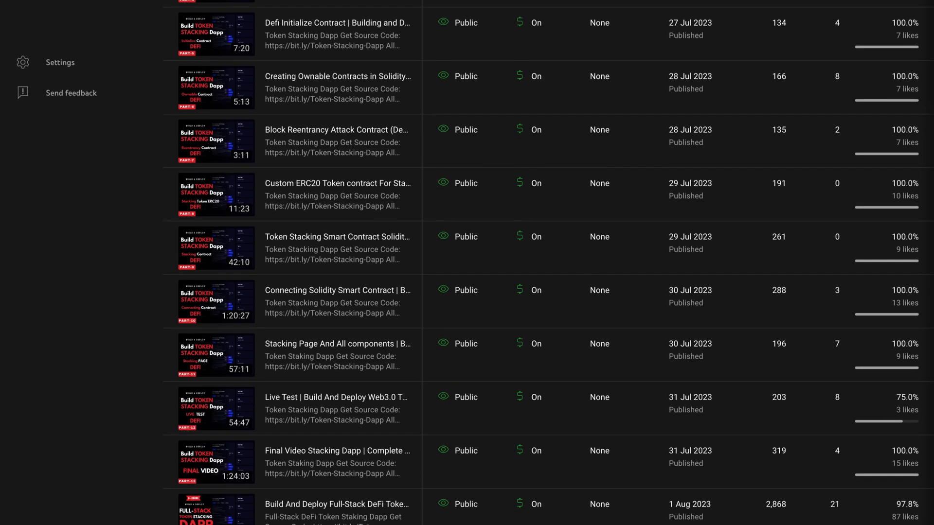
scroll("down", 3)
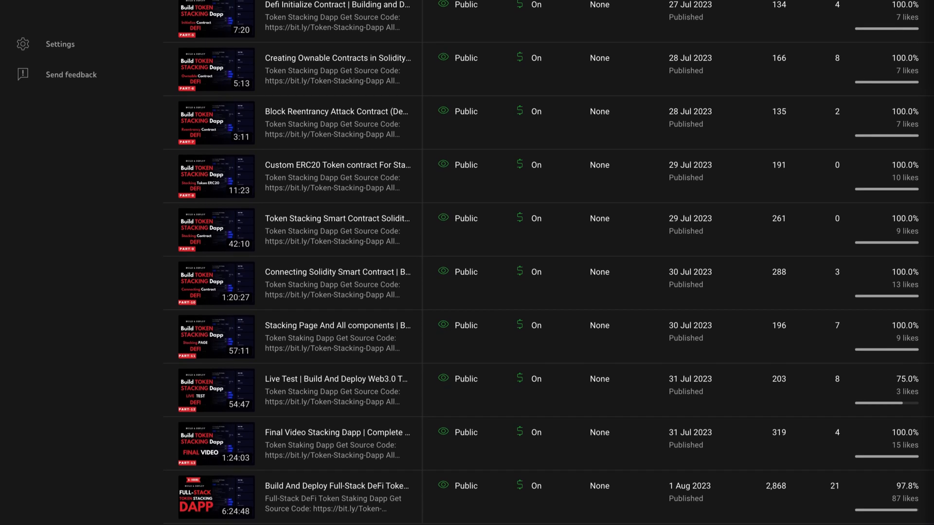
scroll("down", 3)
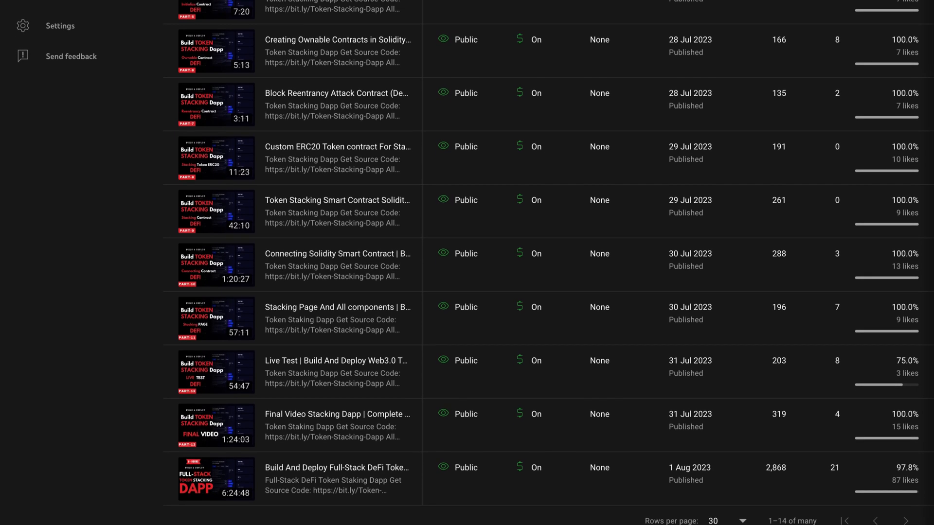
scroll("down", 3)
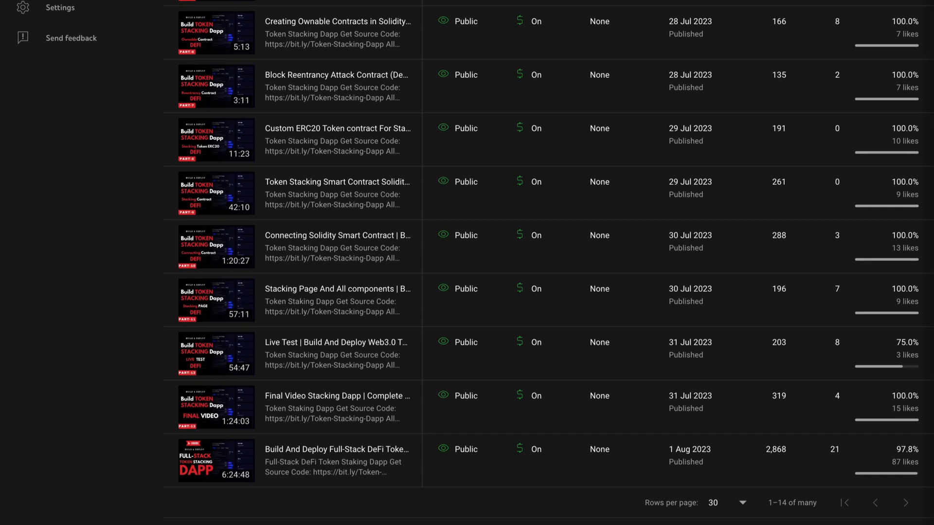
scroll("down", 3)
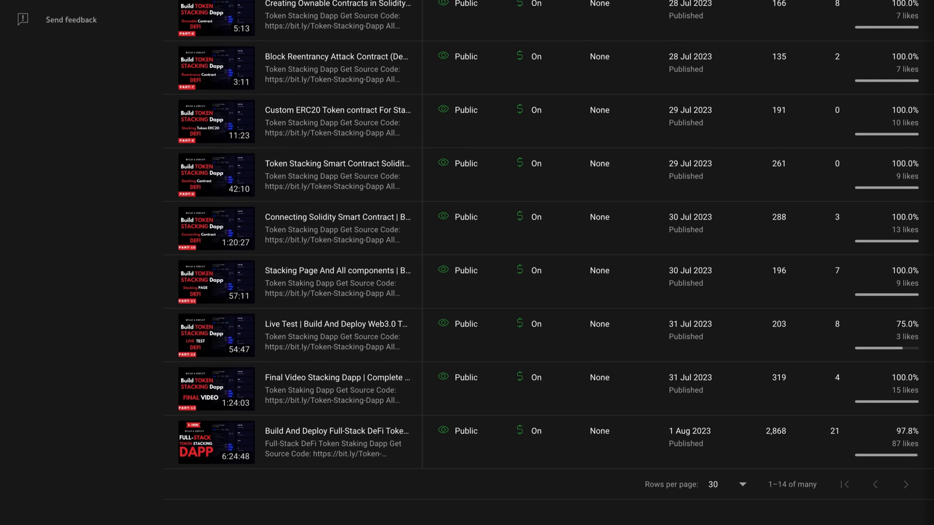
scroll("down", 3)
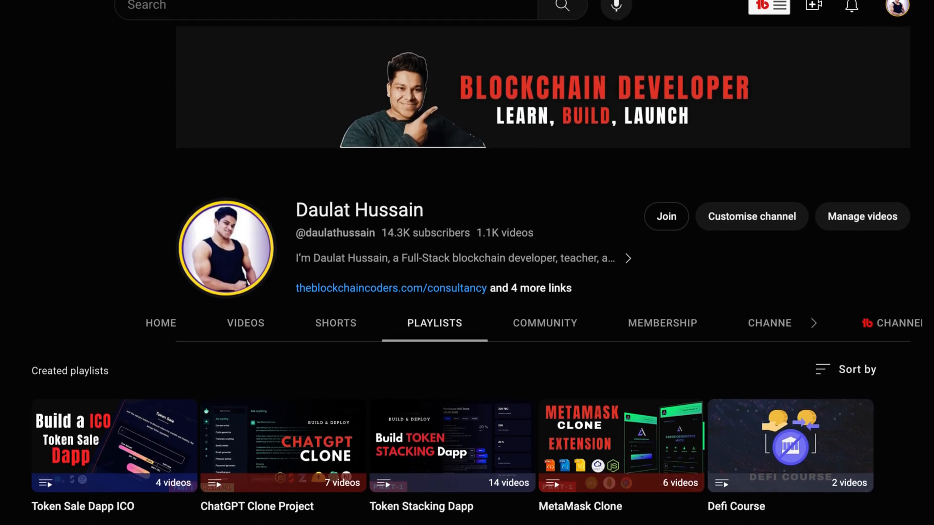
Scroll the Created playlists grid down to the row with Solidity Course and Full-stack NFT MarketPlace.
scroll("down", 3)
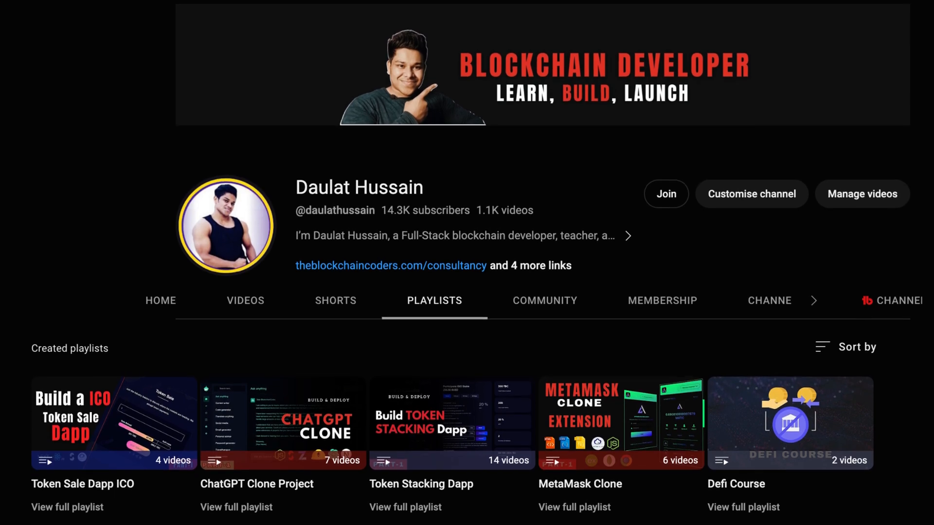
scroll("down", 3)
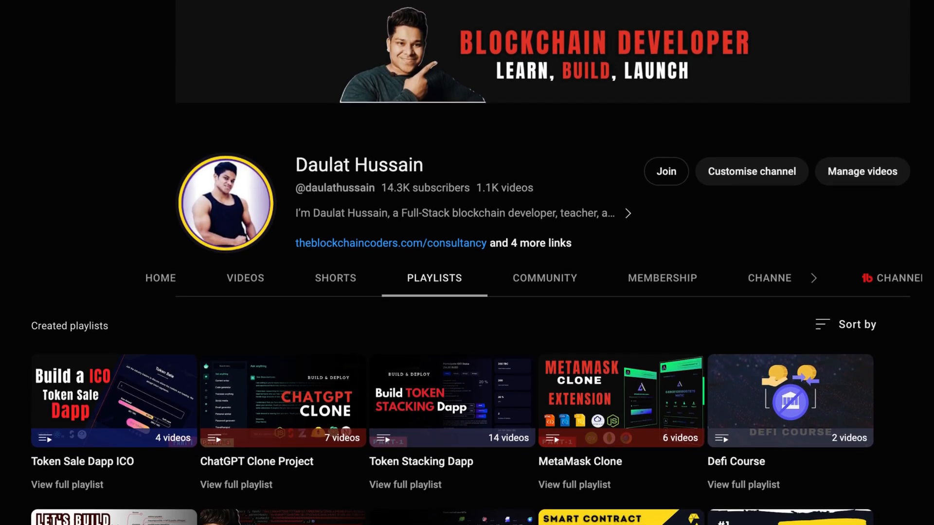
scroll("down", 3)
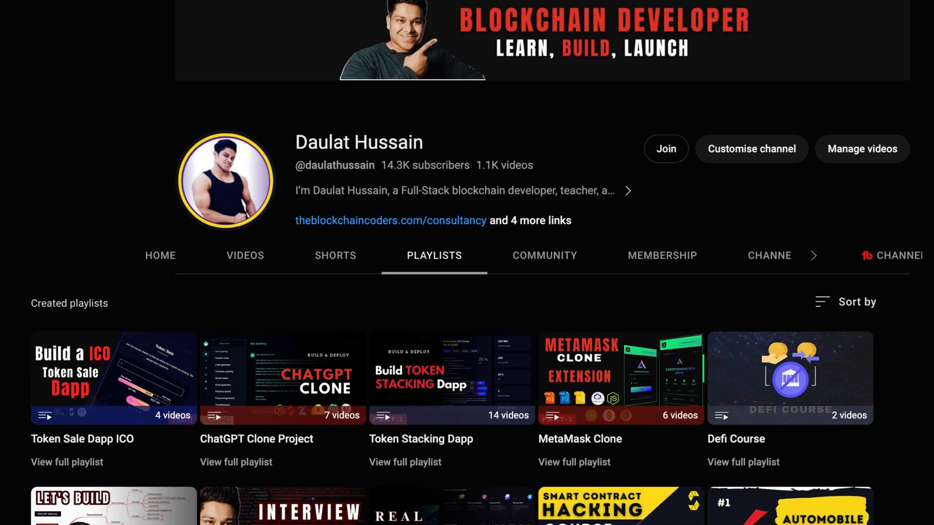
scroll("down", 3)
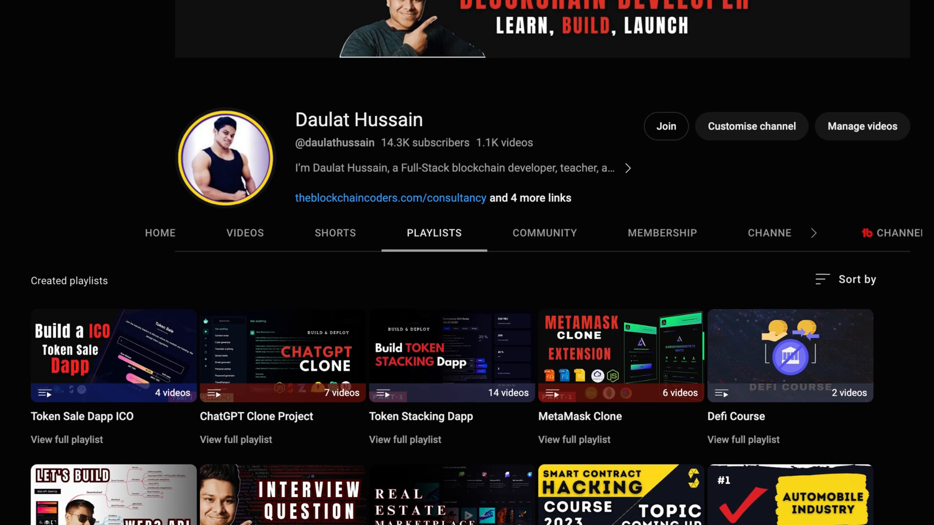
scroll("down", 3)
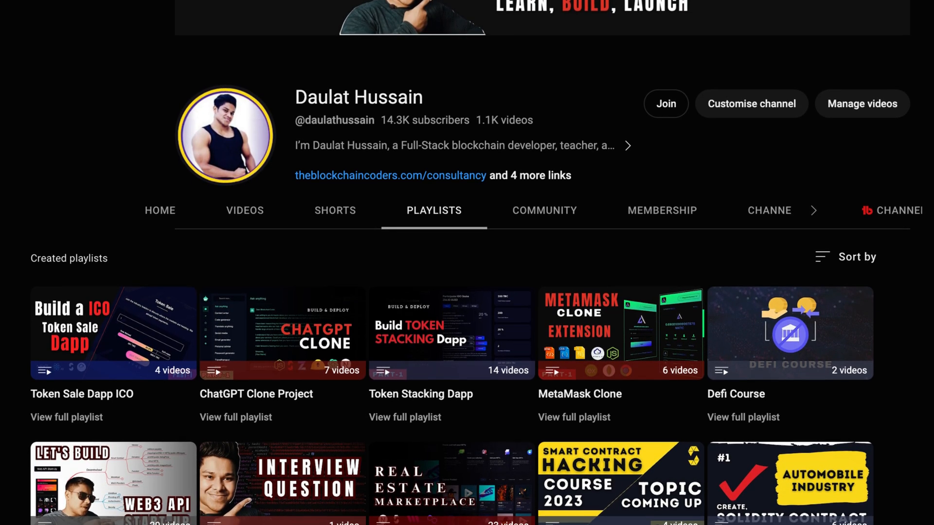
scroll("down", 3)
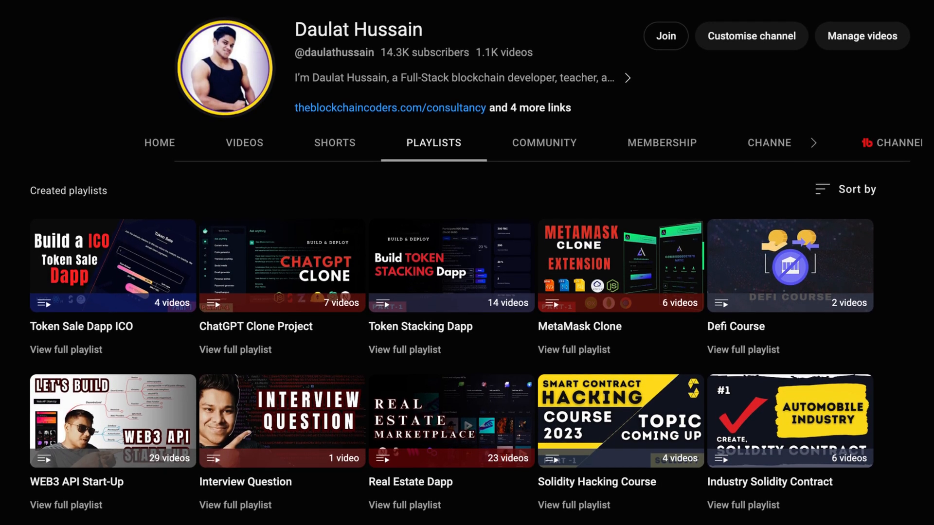
scroll("down", 3)
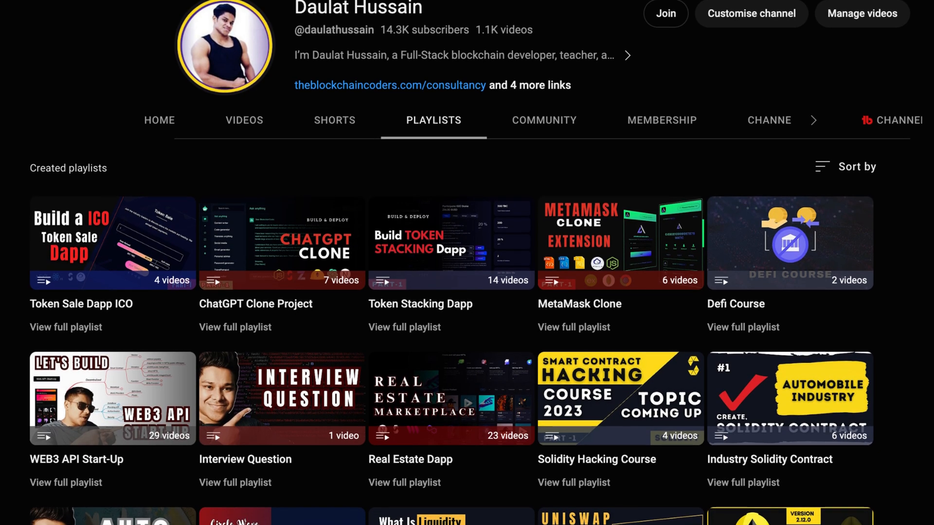
scroll("down", 3)
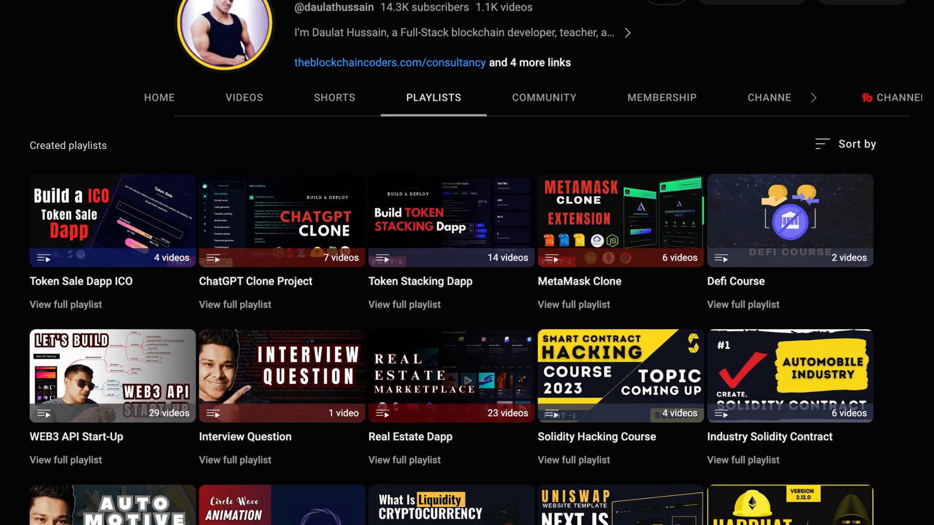
scroll("down", 3)
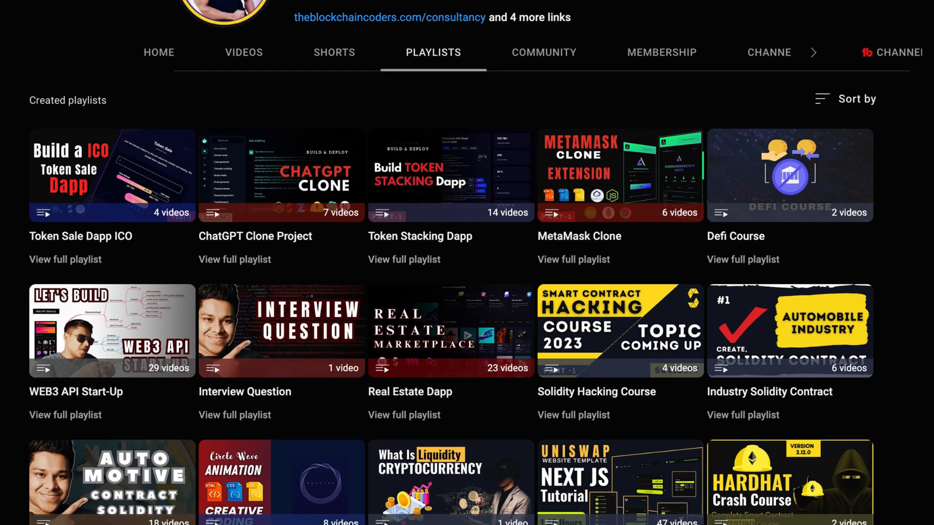
scroll("down", 3)
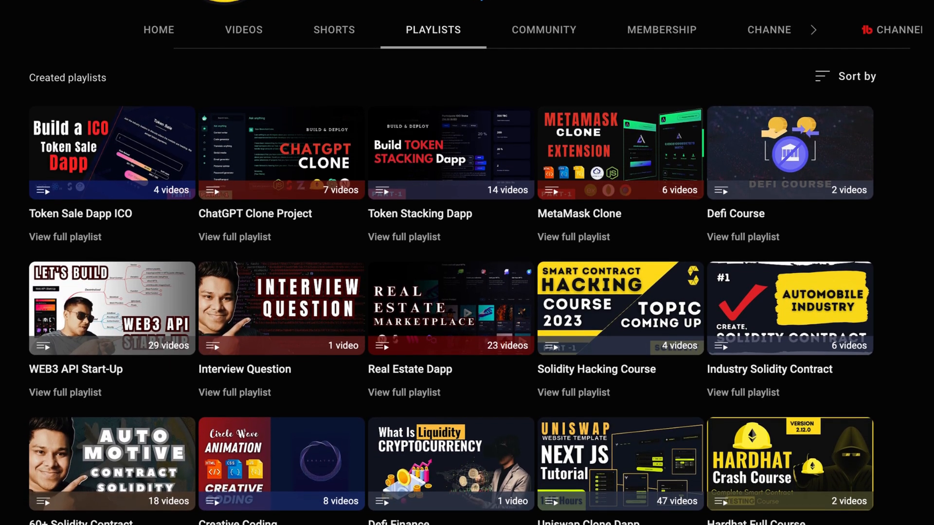
scroll("down", 3)
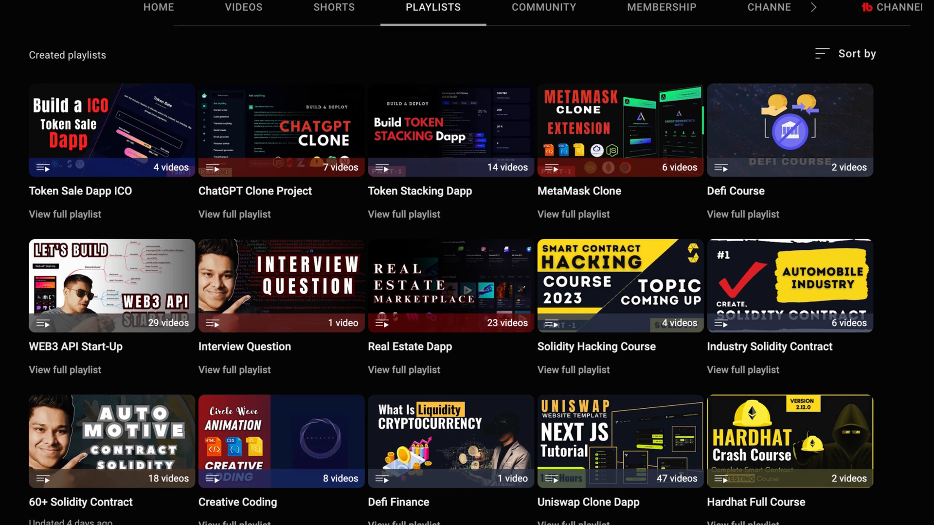
scroll("down", 3)
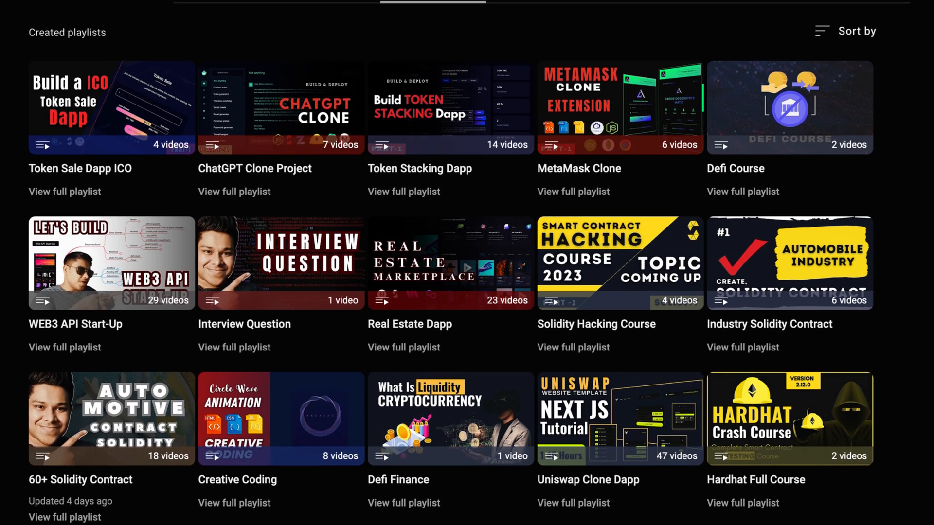
scroll("down", 3)
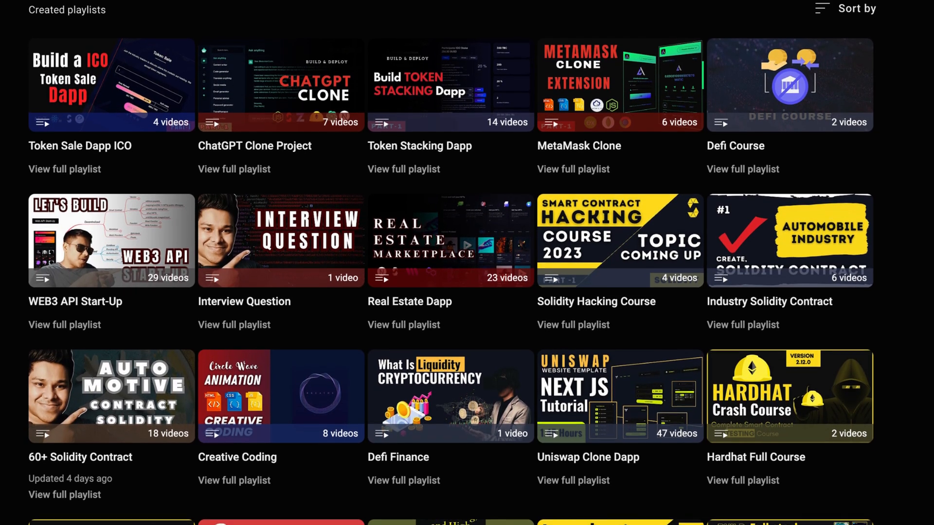
scroll("down", 3)
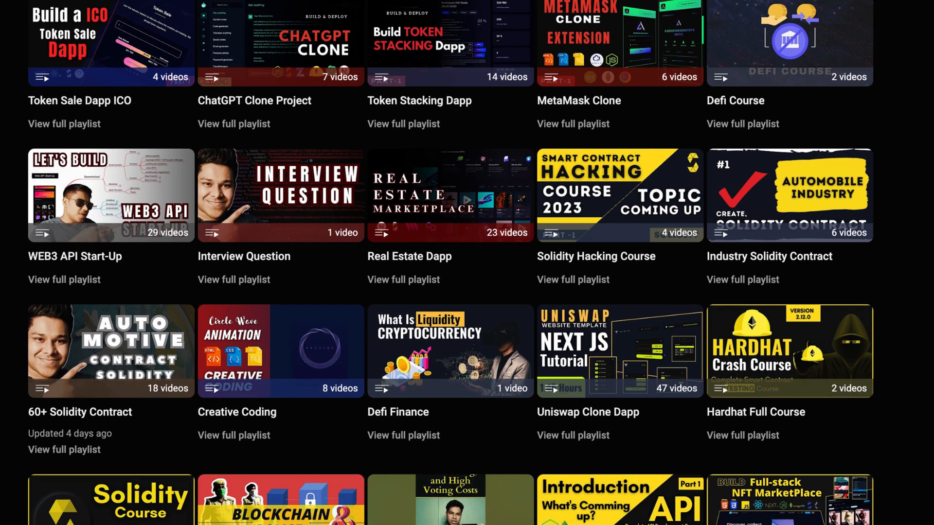
Scroll down to the row with BlockChain, BlockChain Jobs, Solidity, Web3 Project and CodePen Projects.
scroll("down", 3)
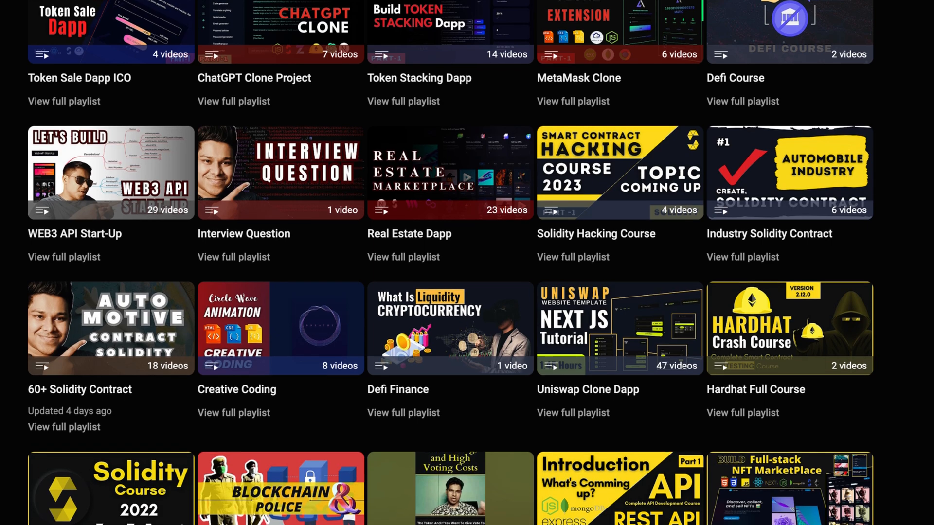
scroll("down", 3)
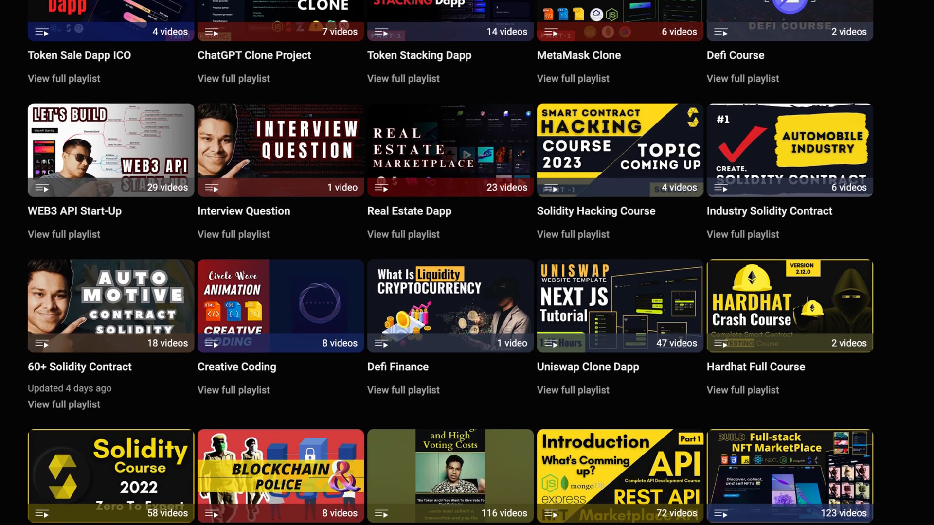
scroll("down", 3)
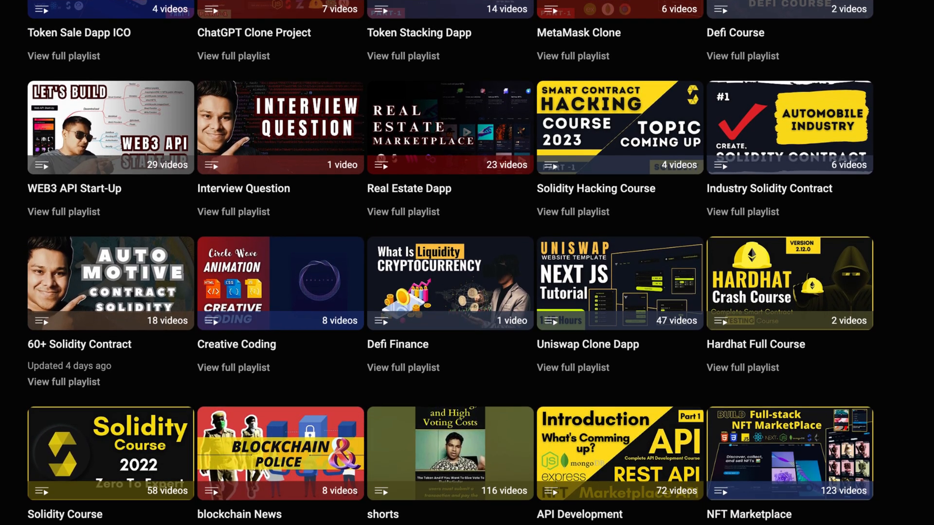
scroll("down", 3)
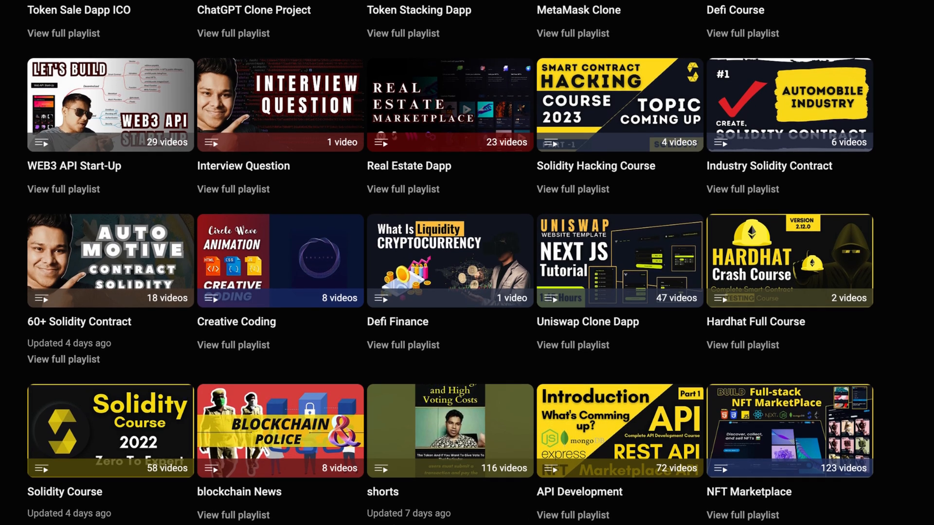
scroll("down", 3)
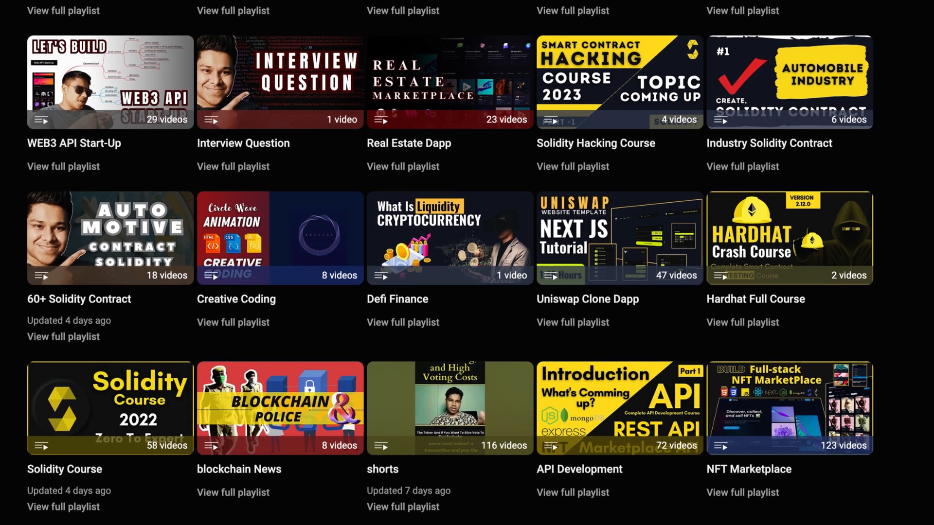
scroll("down", 3)
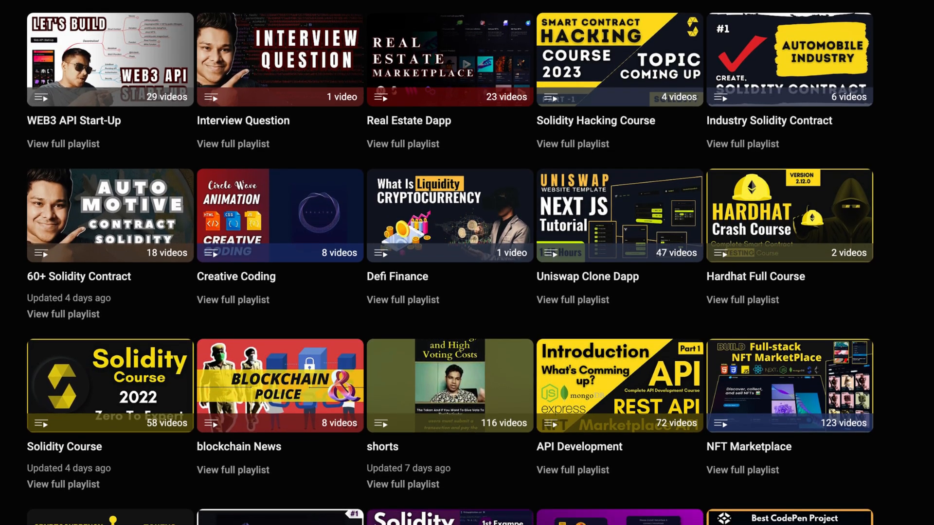
scroll("down", 3)
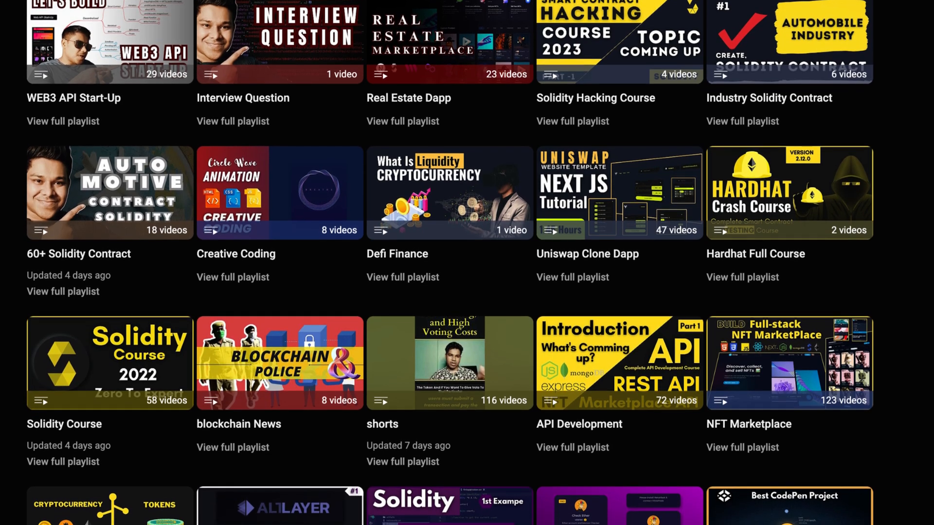
scroll("down", 3)
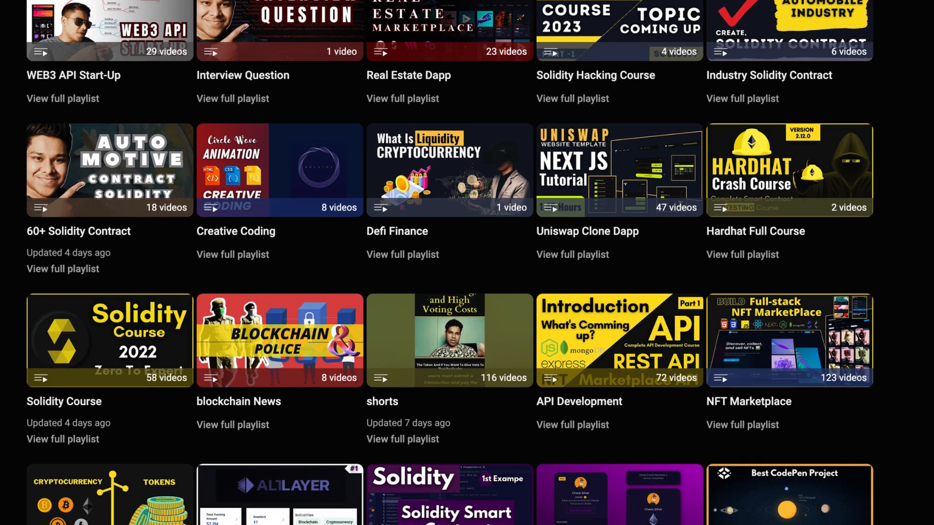
scroll("down", 3)
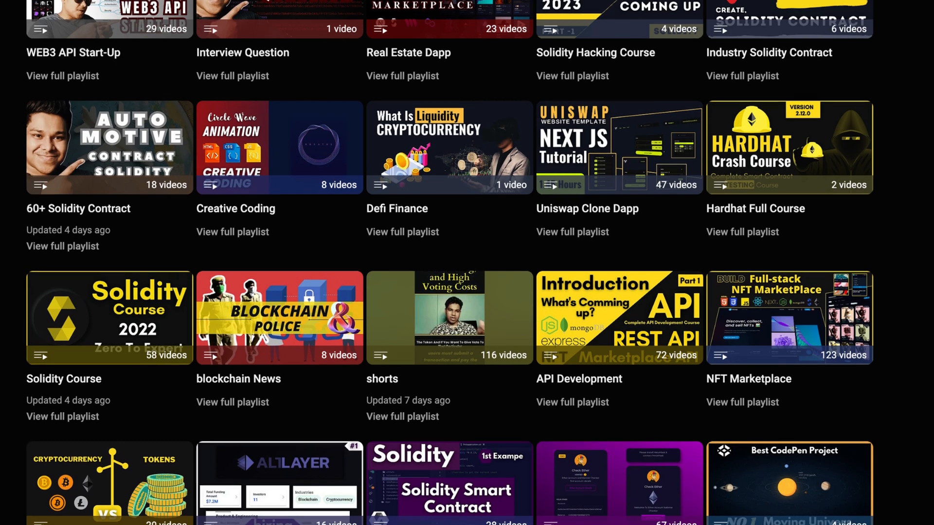
scroll("down", 3)
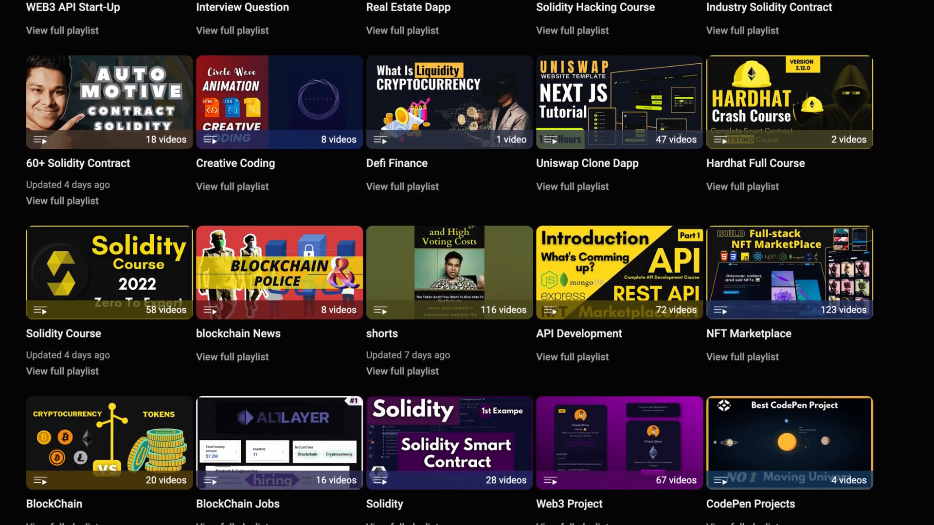
Scroll to the final row: React JS, JavaScript Course, Build Ecommerce API and JavaScript Projects.
scroll("down", 3)
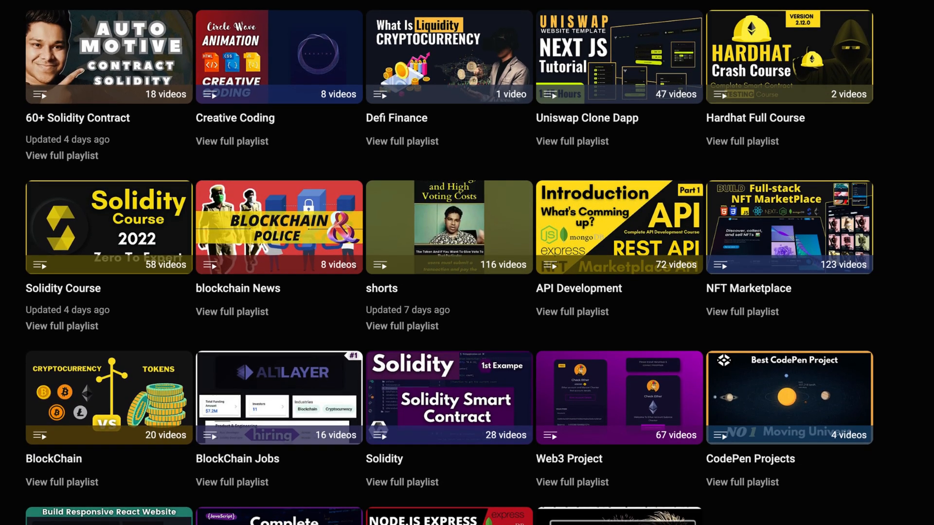
scroll("down", 3)
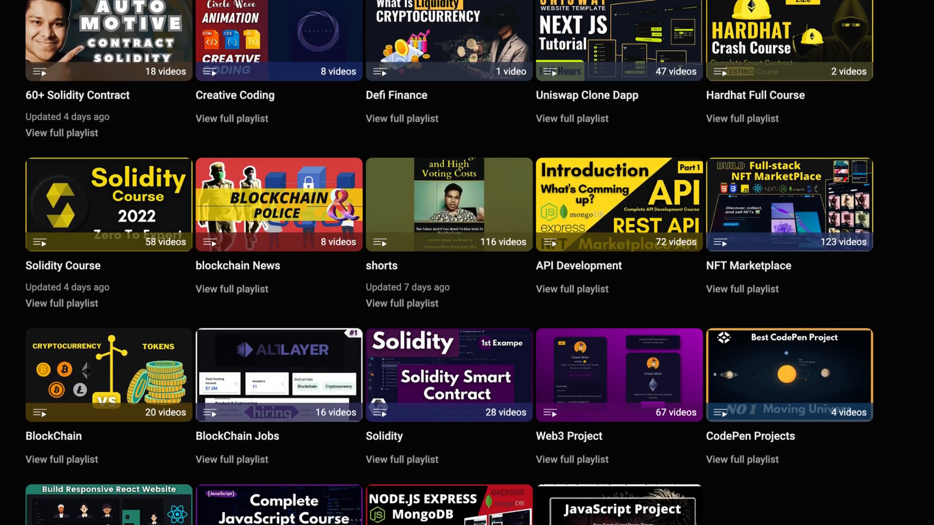
scroll("down", 3)
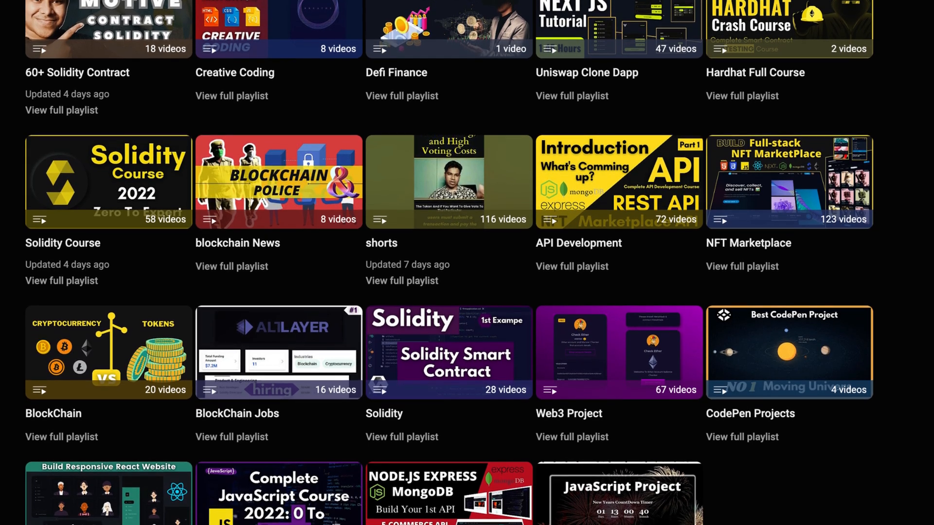
scroll("down", 3)
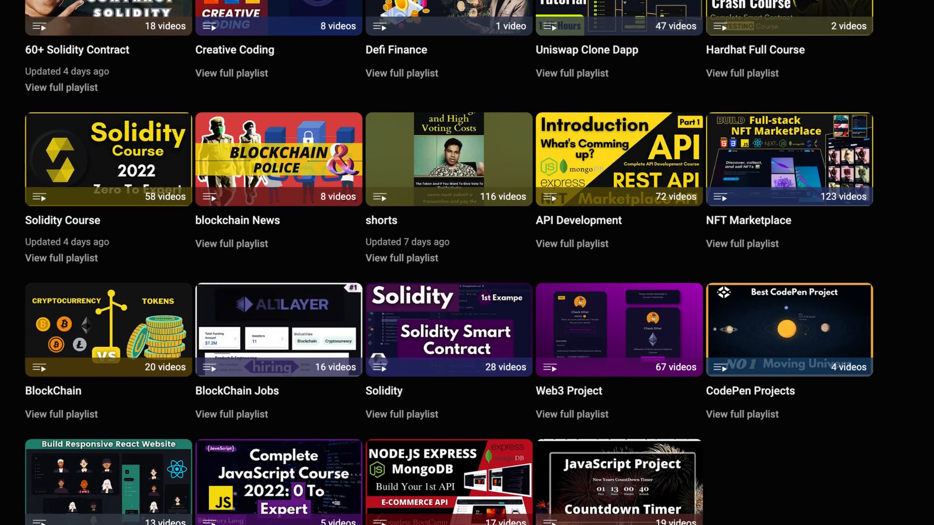
scroll("down", 3)
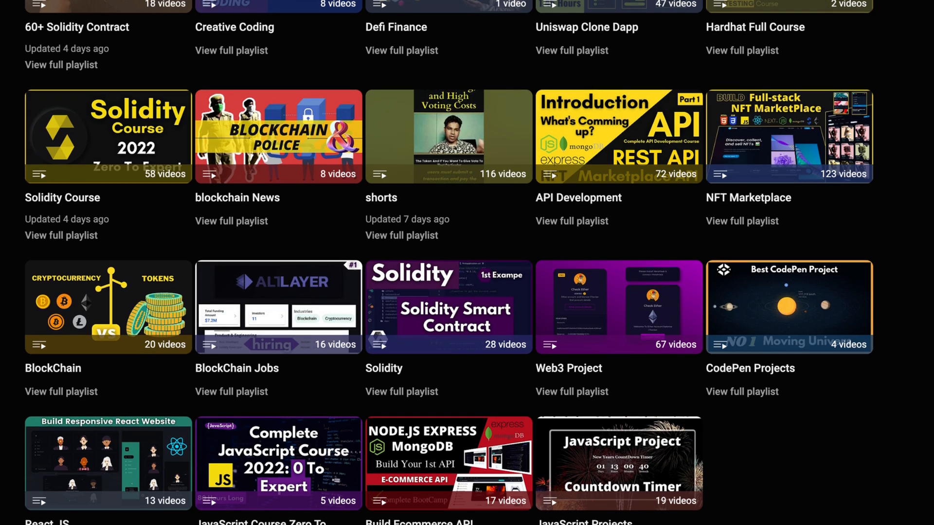
scroll("down", 3)
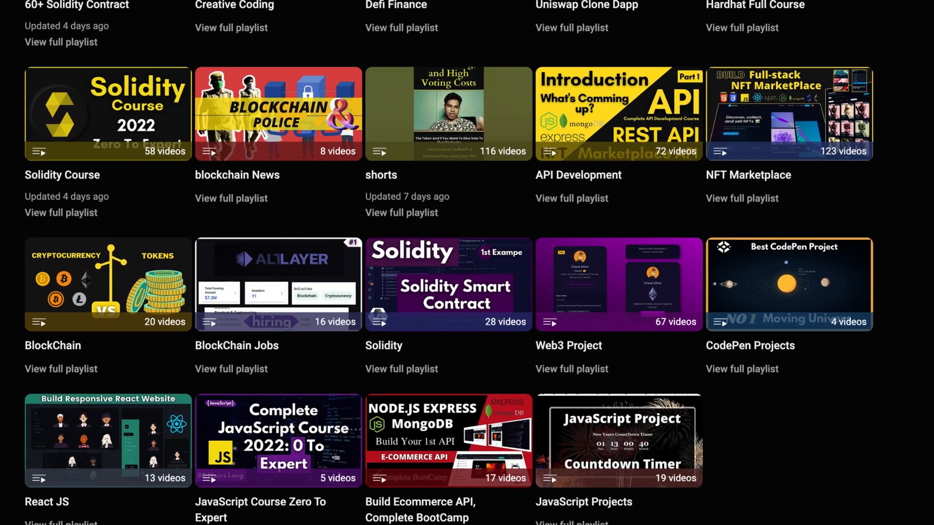
scroll("down", 3)
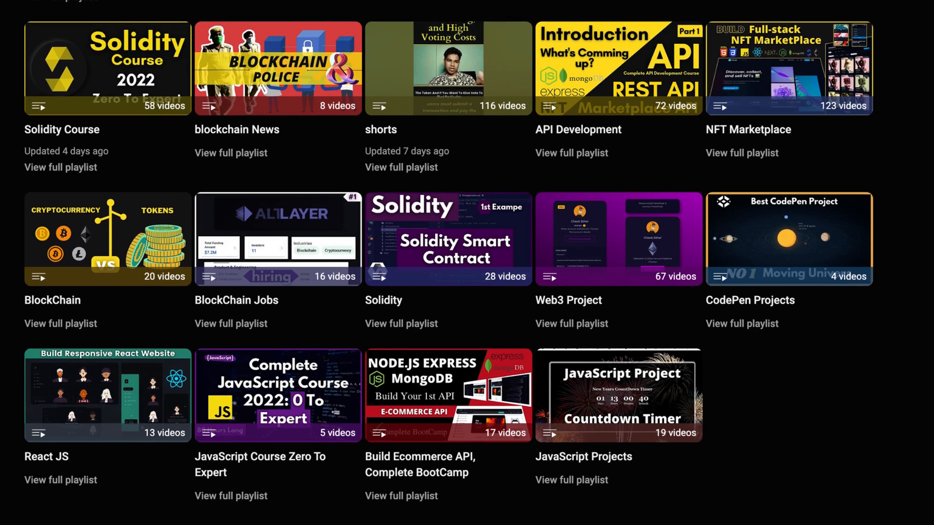
scroll("down", 3)
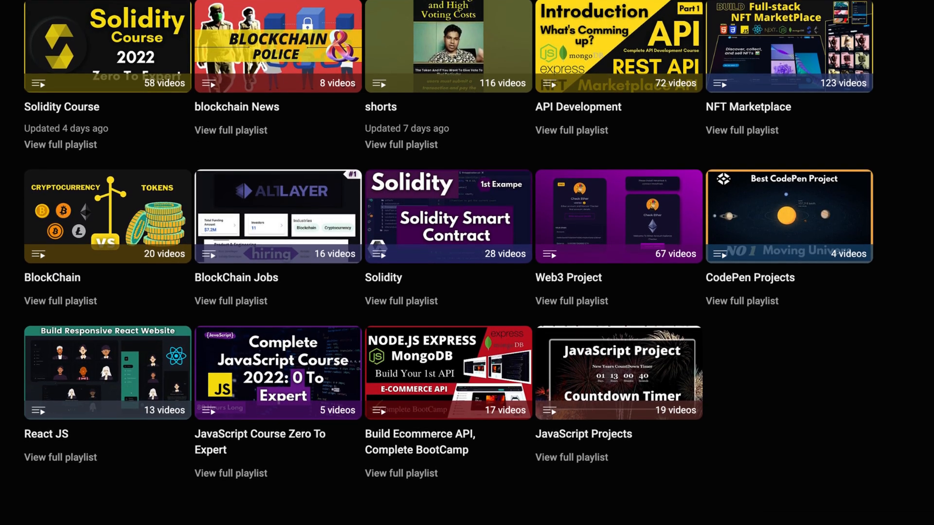
scroll("down", 3)
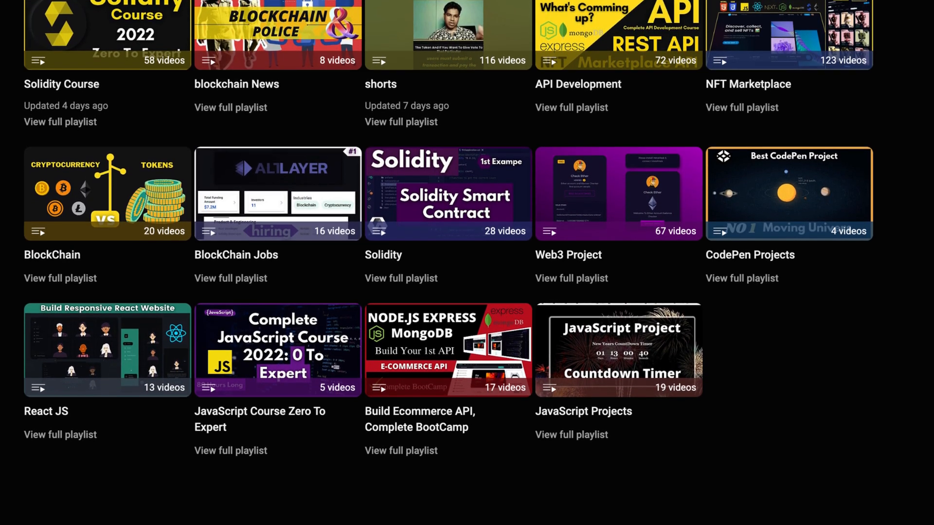